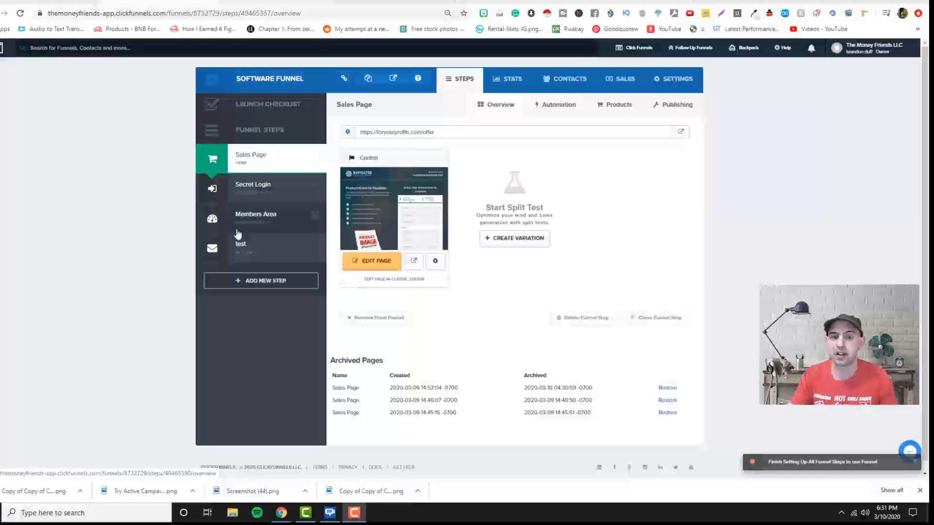
mouse_move(254, 173)
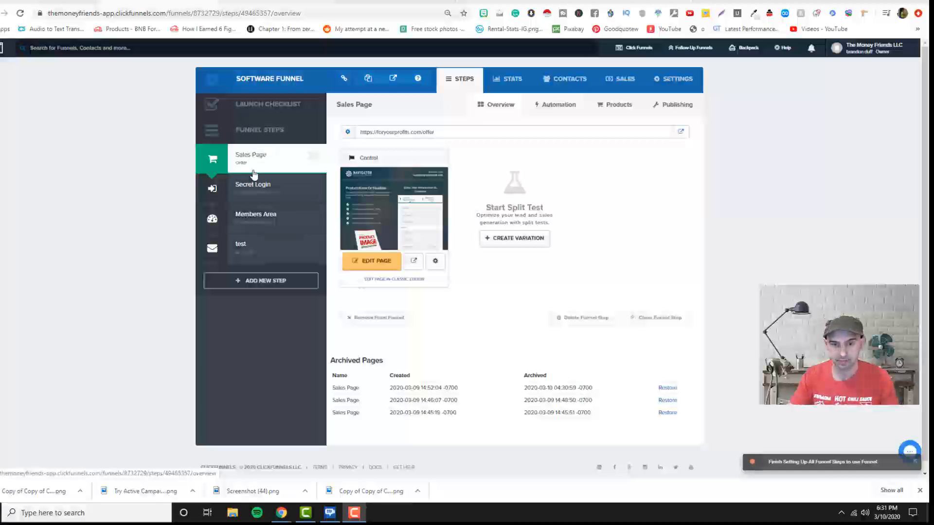
Build the test step from the Bar Optin template, then return to the Sales Page step
click(248, 251)
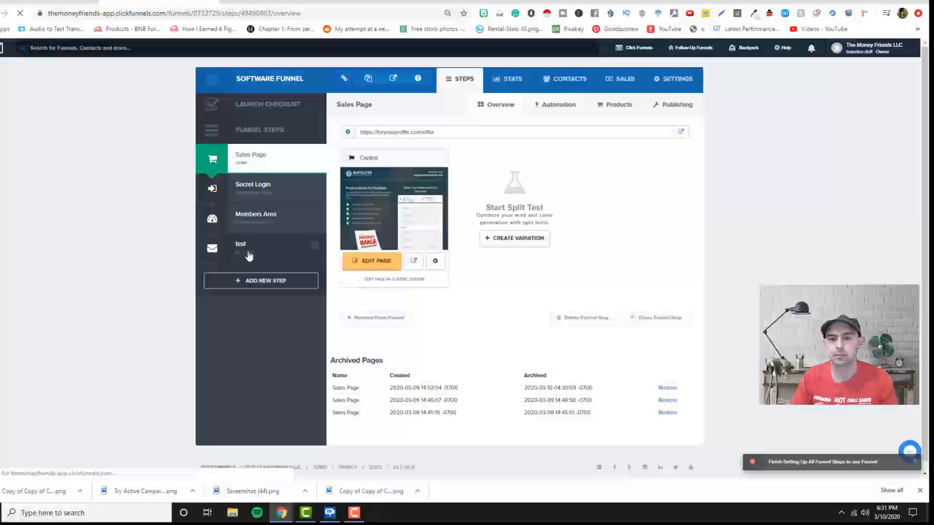
click(249, 247)
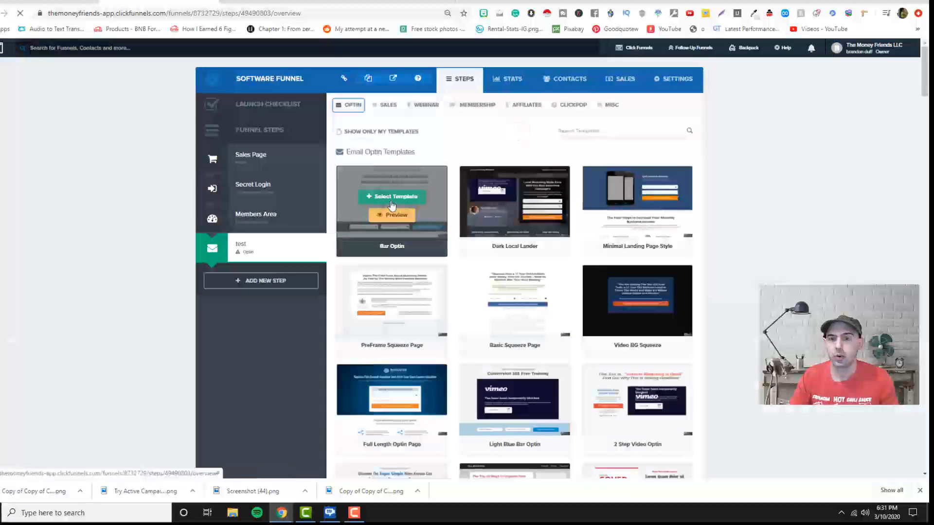
click(391, 196)
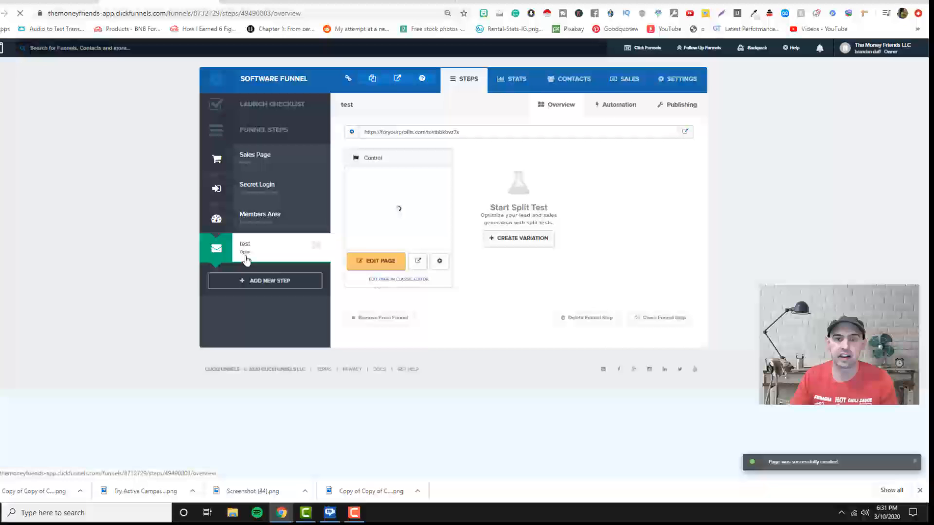
click(255, 154)
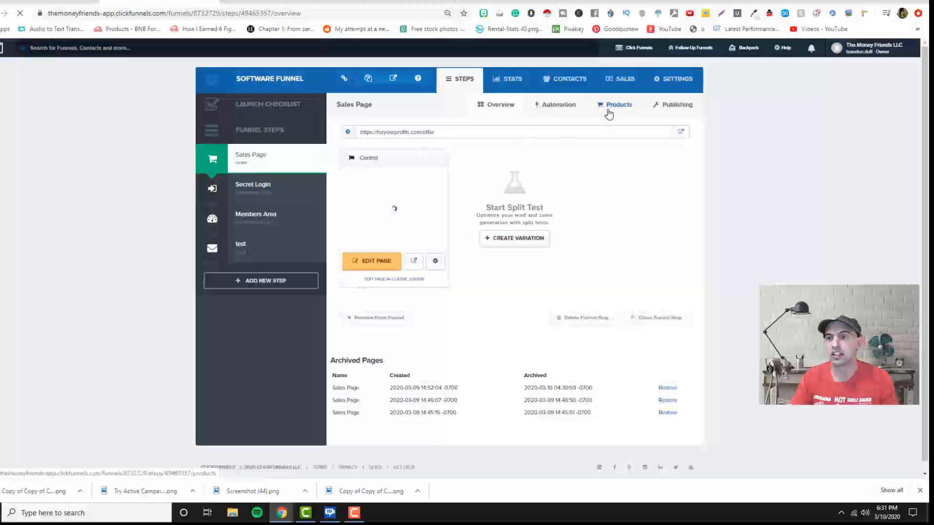
Start a new Stripe product on the Sales Page step's Products list
click(619, 105)
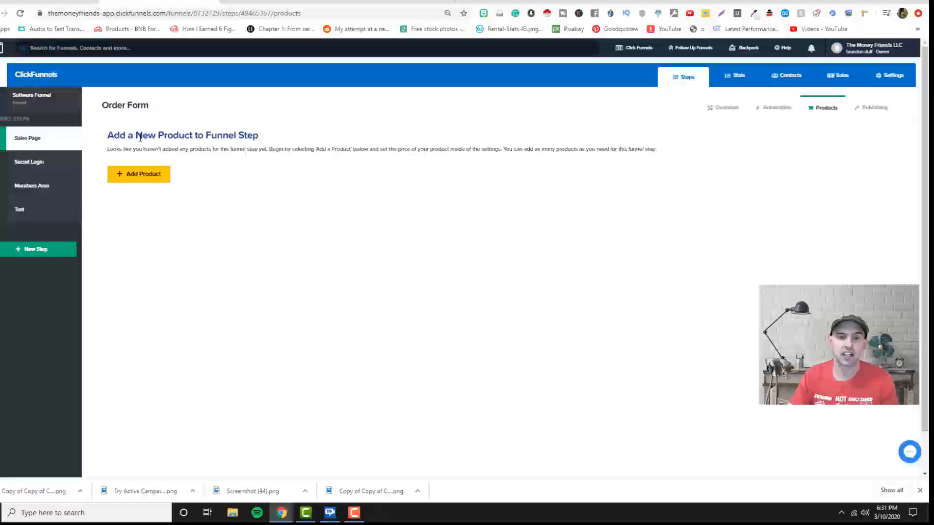
click(138, 175)
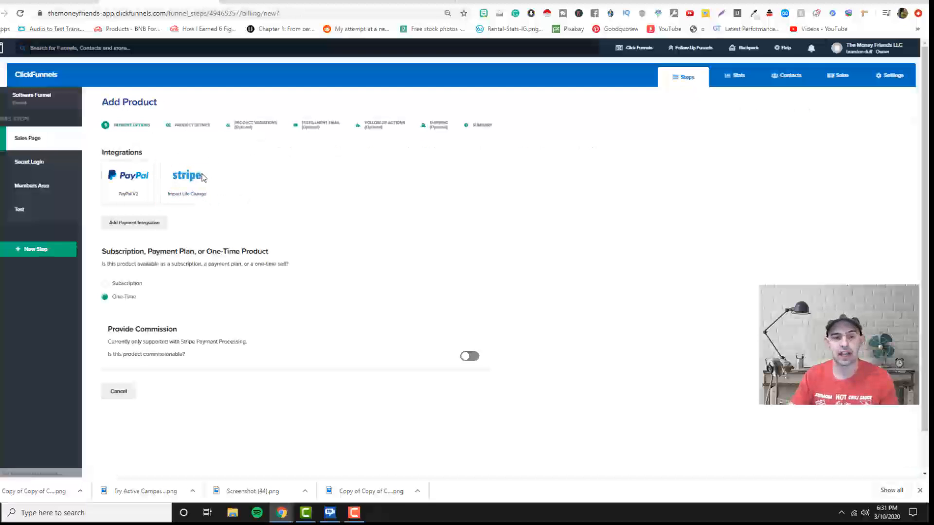
click(187, 176)
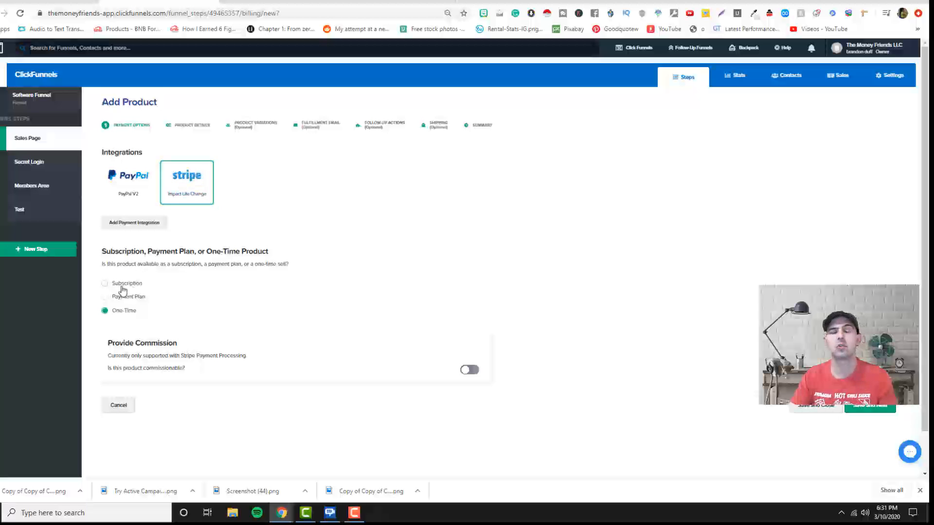
mouse_move(140, 286)
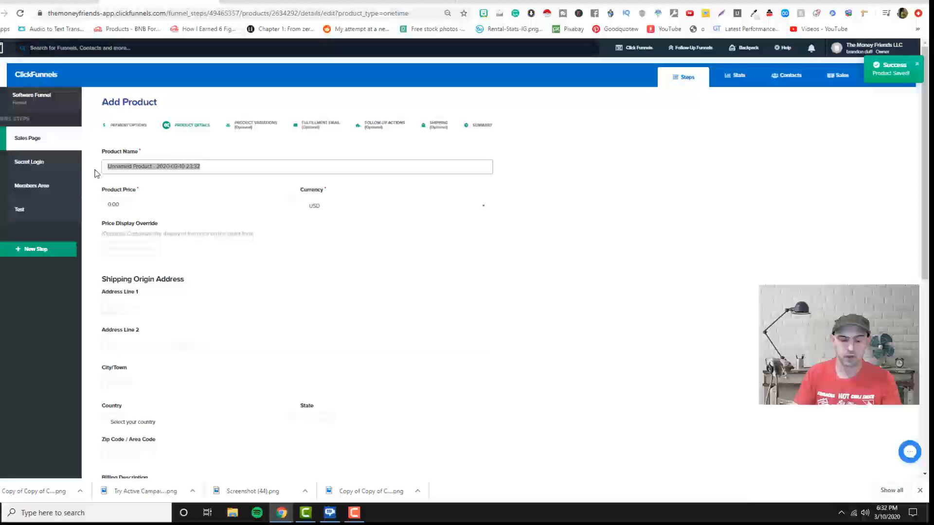
Name the product Super Hero Toolkit and price it at 27.00 USD
text(Super Her)
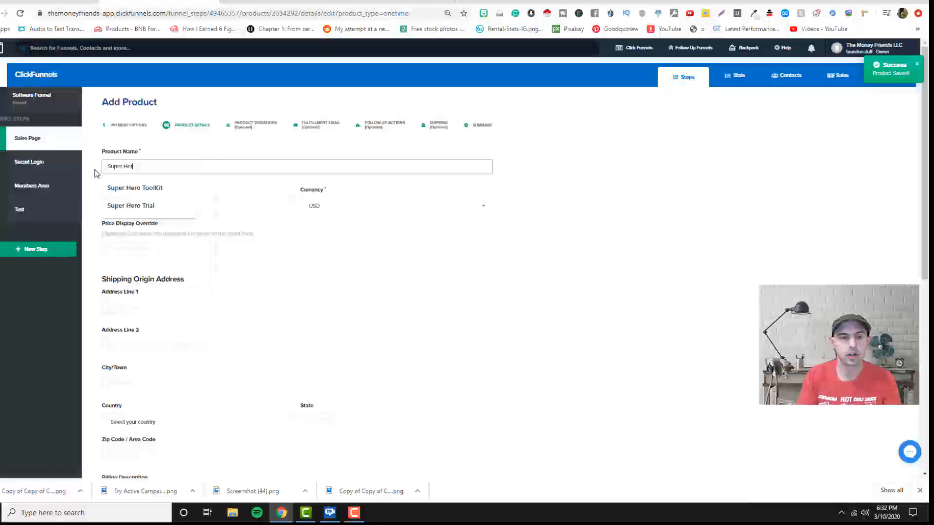
click(134, 188)
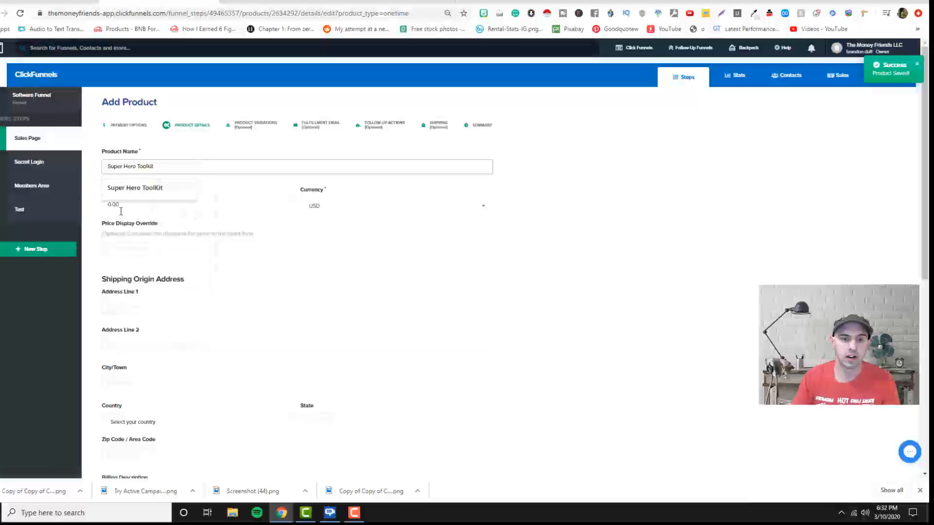
text(27.00)
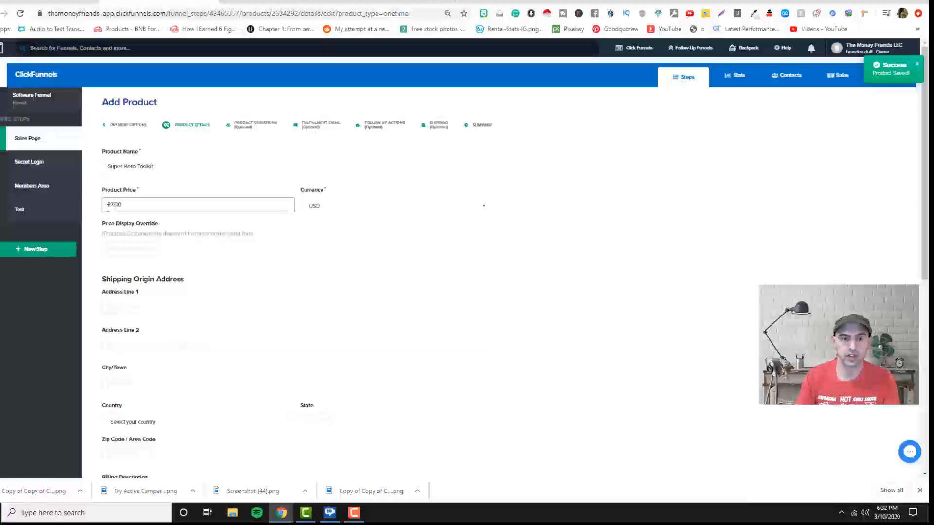
scroll(down, 3)
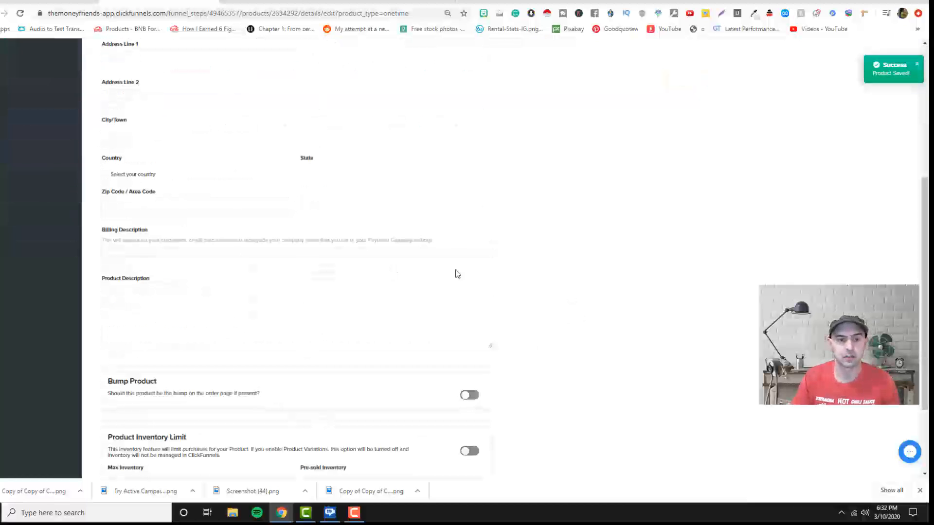
scroll(down, 3)
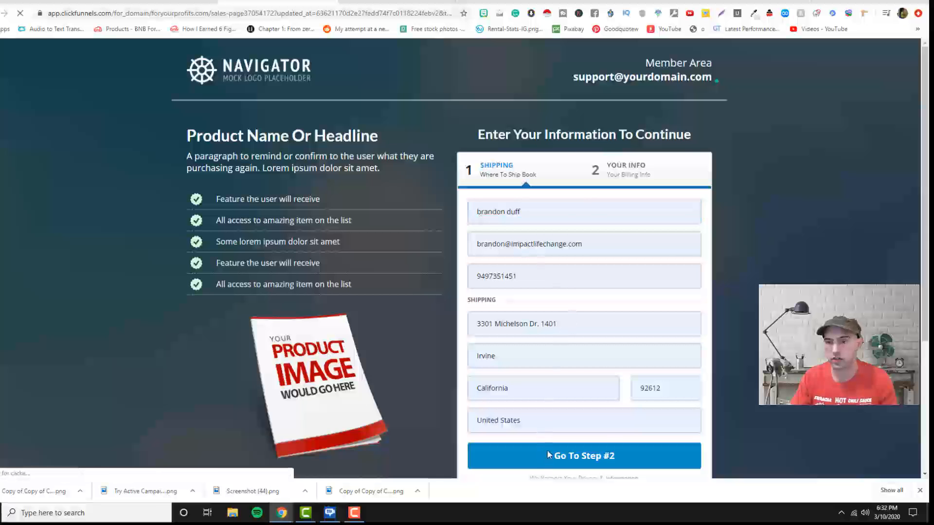
Advance the sales page preview to the billing step listing Super Hero Toolkit at $27
click(584, 455)
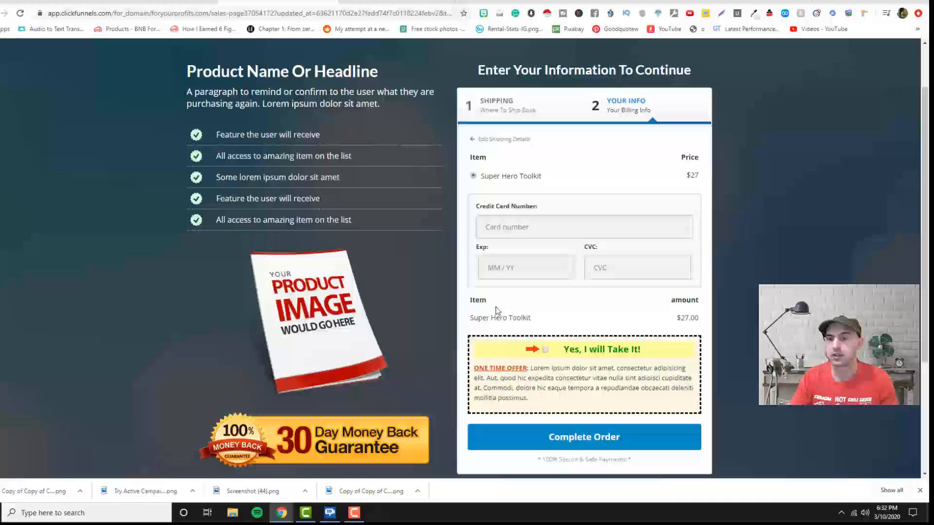
double_click(687, 317)
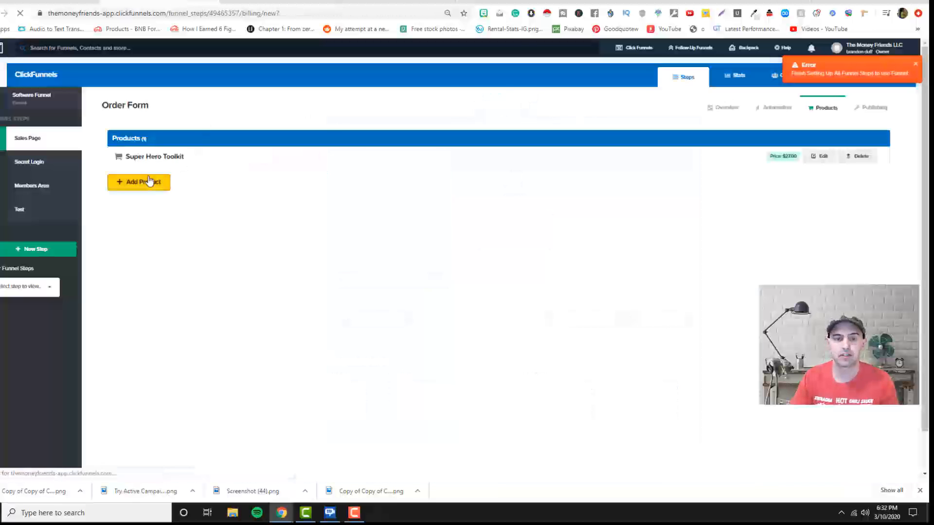
Add a second Stripe product named Organic Traffic Secrets - Social Media Superhero with its price
click(138, 182)
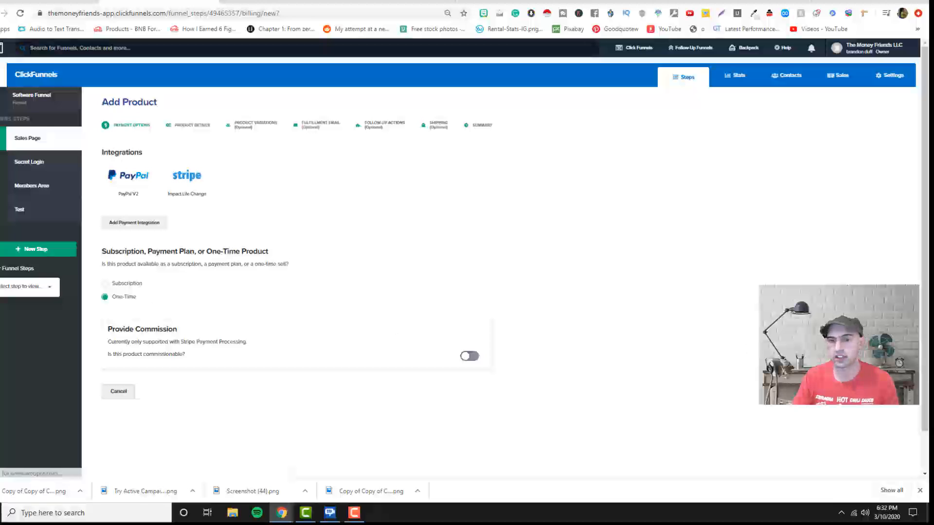
click(187, 179)
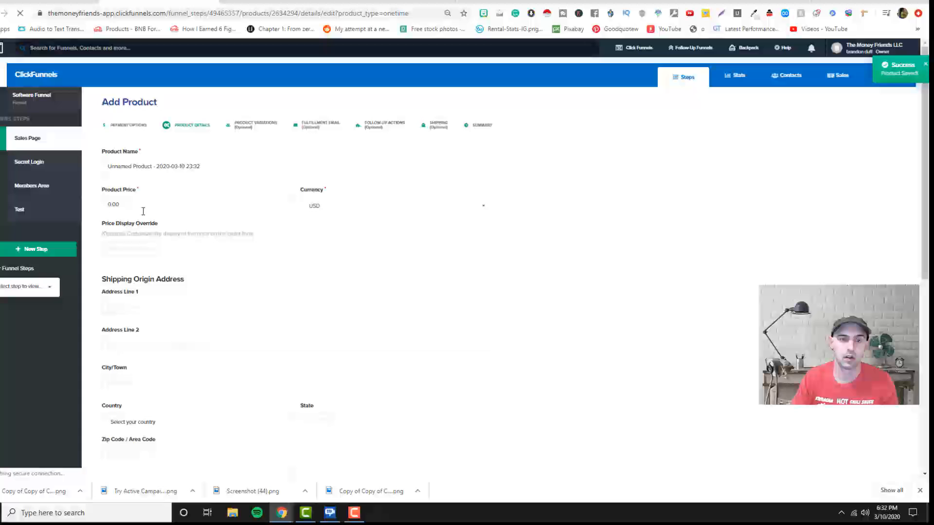
click(170, 166)
text(Organic Traffic Secr)
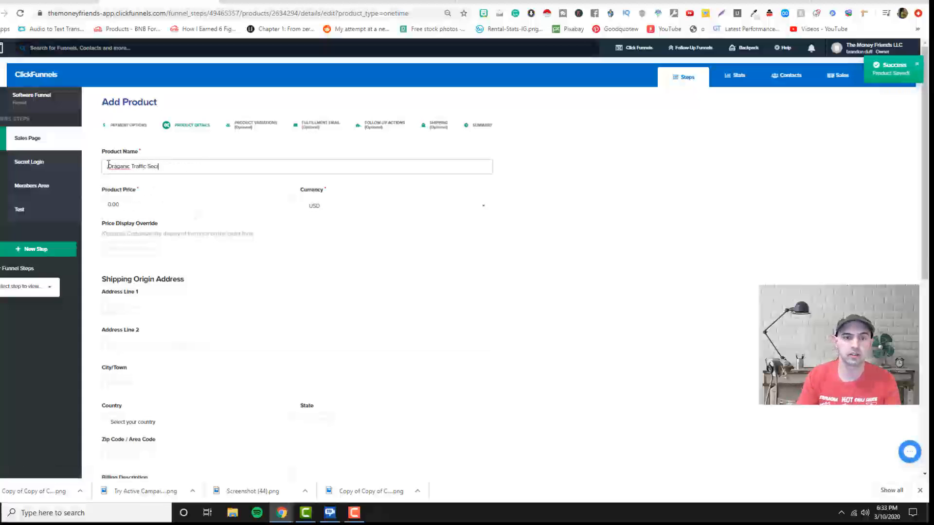
right_click(116, 166)
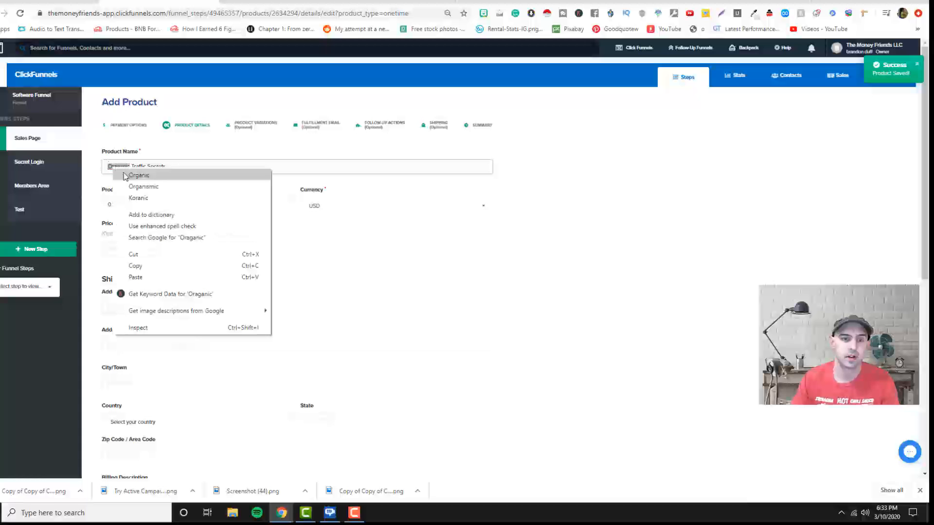
click(140, 175)
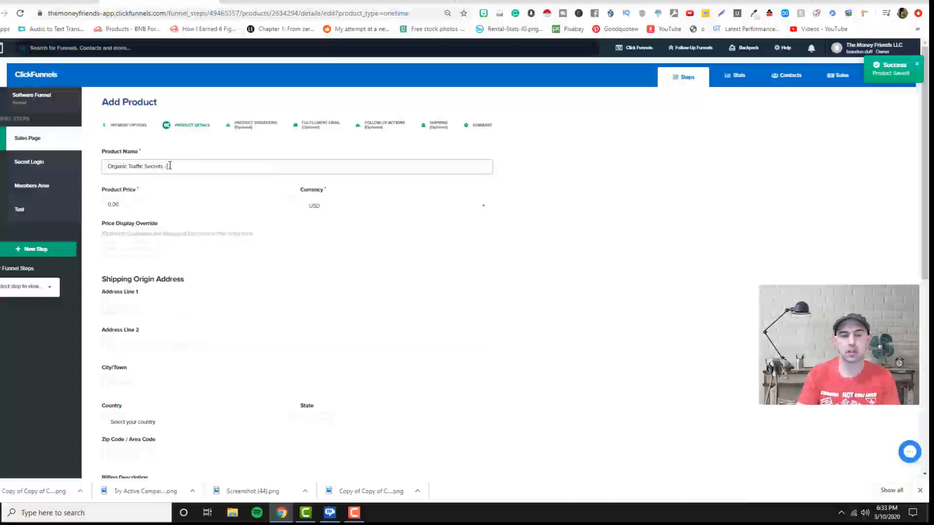
text(Social Media SUperhero)
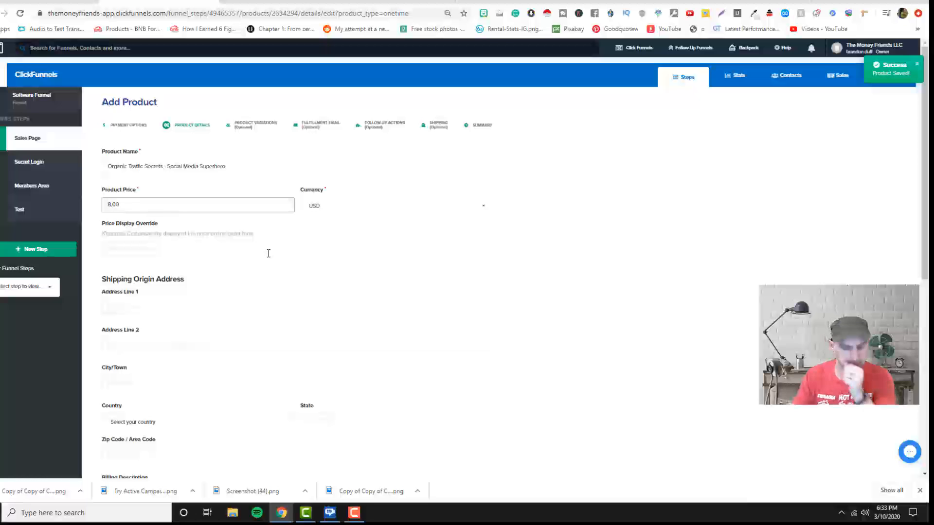
scroll(down, 3)
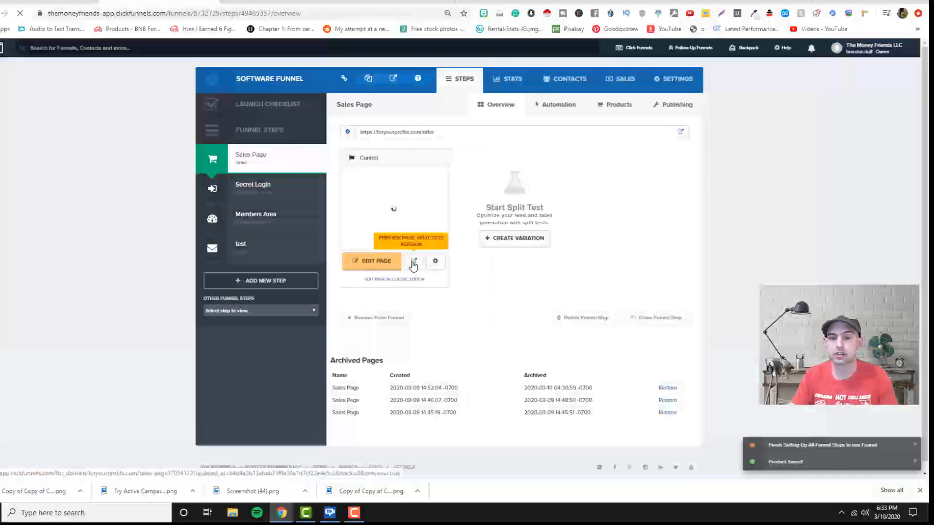
Preview the live sales page and advance to the billing step showing both products
click(413, 261)
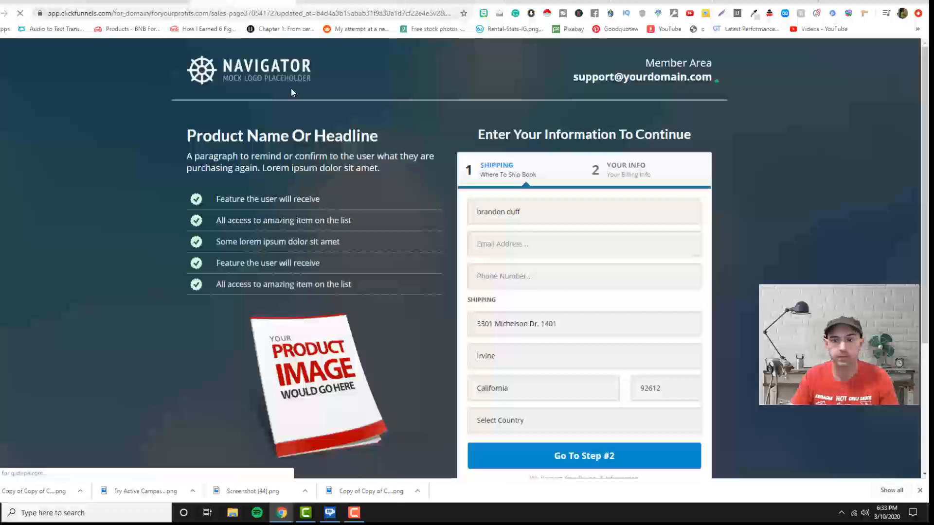
scroll(down, 3)
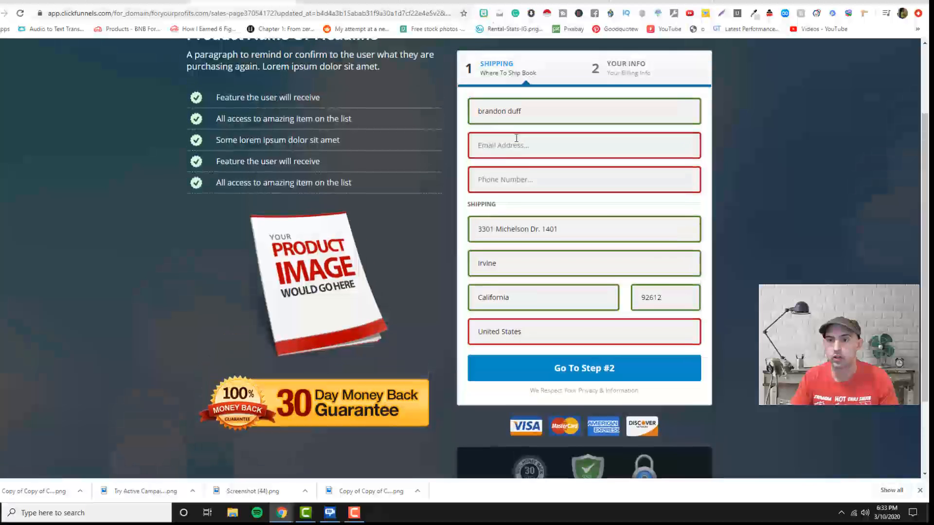
click(584, 368)
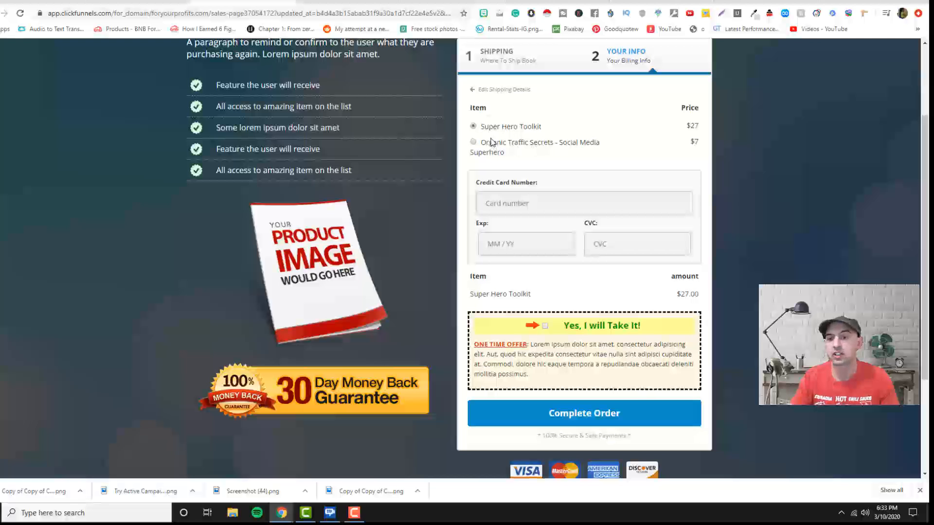
mouse_move(663, 158)
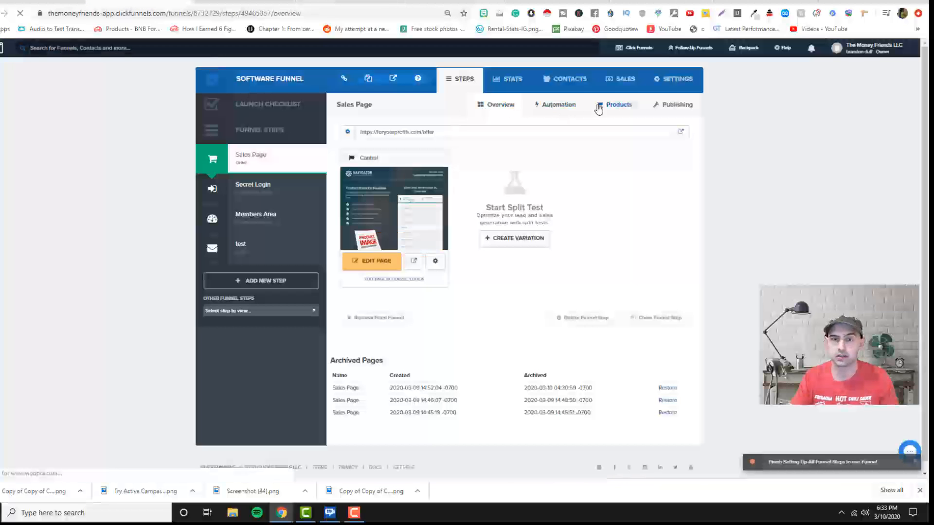
Edit Organic Traffic Secrets to enable it as the Bump Product and save it
click(619, 105)
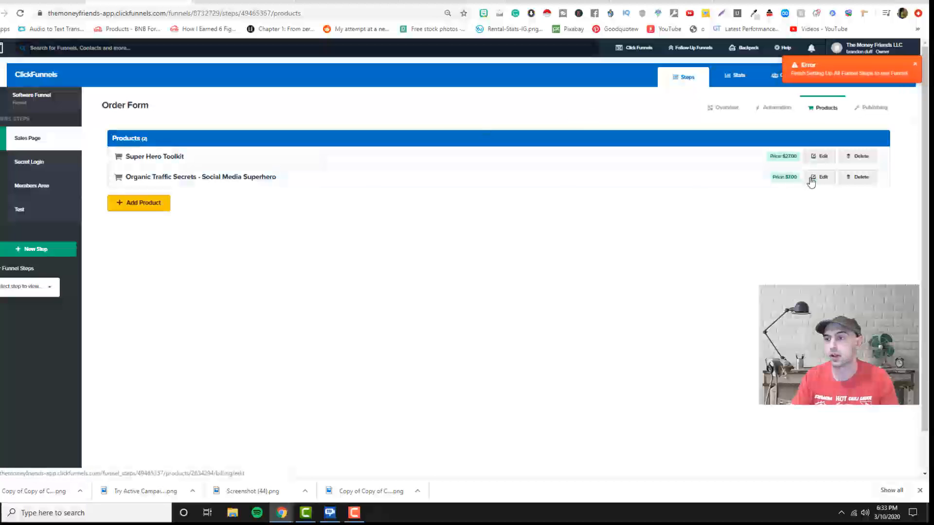
click(822, 177)
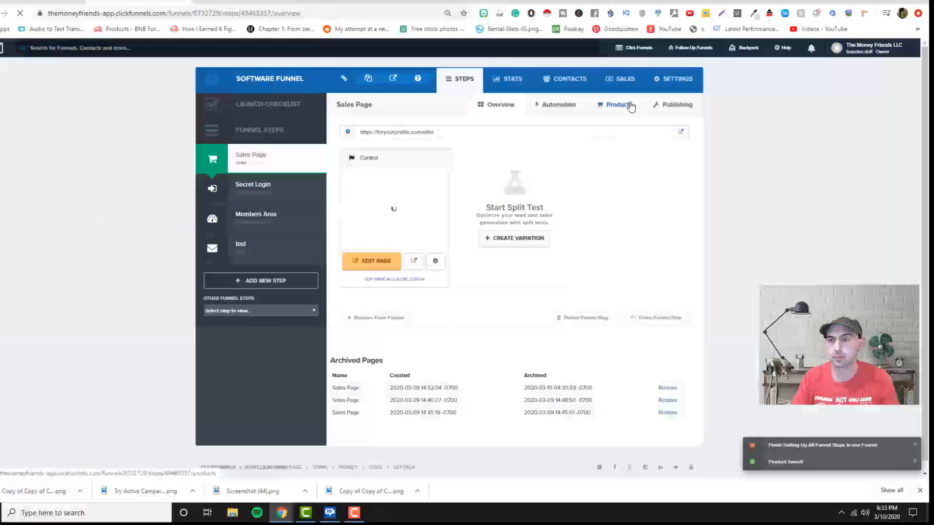
click(618, 105)
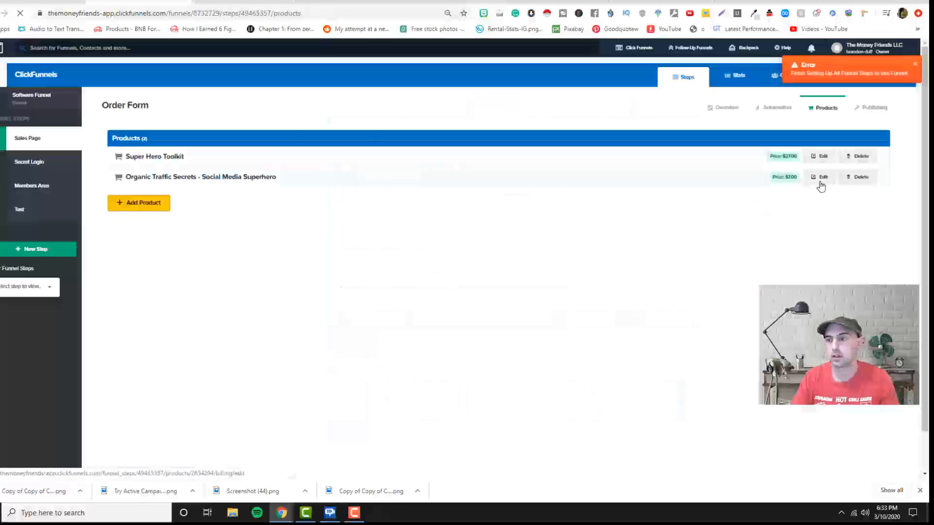
click(820, 177)
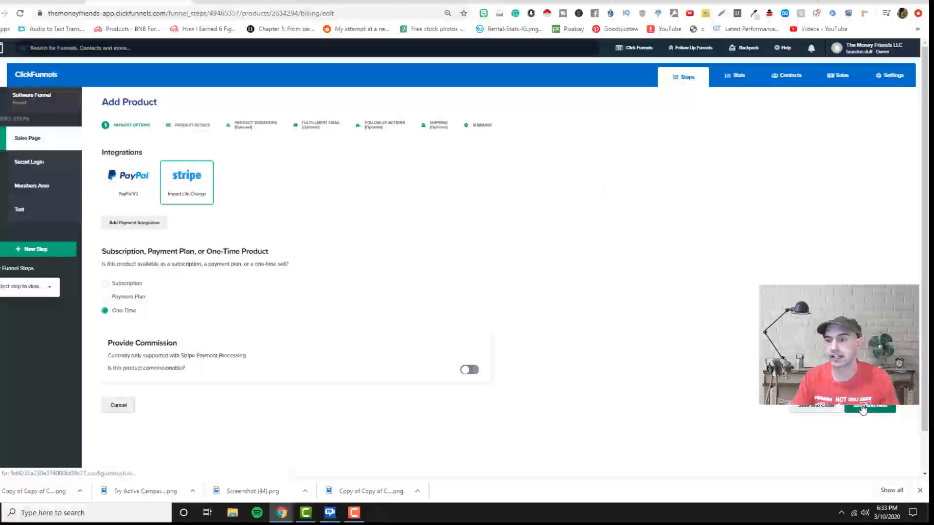
click(870, 407)
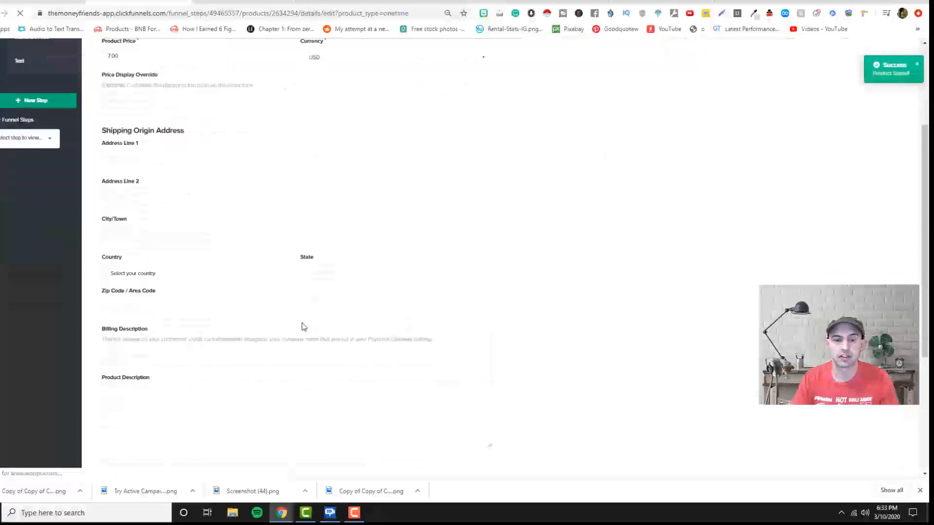
scroll(down, 3)
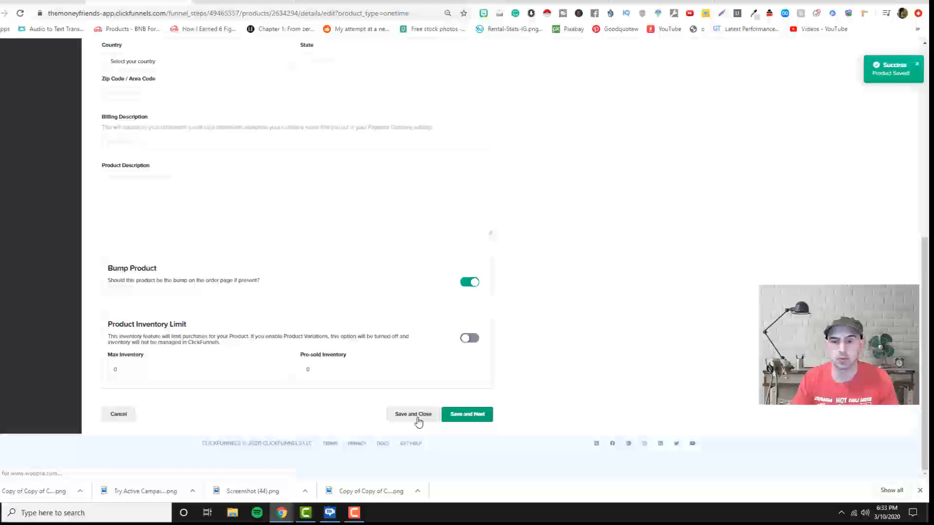
click(412, 415)
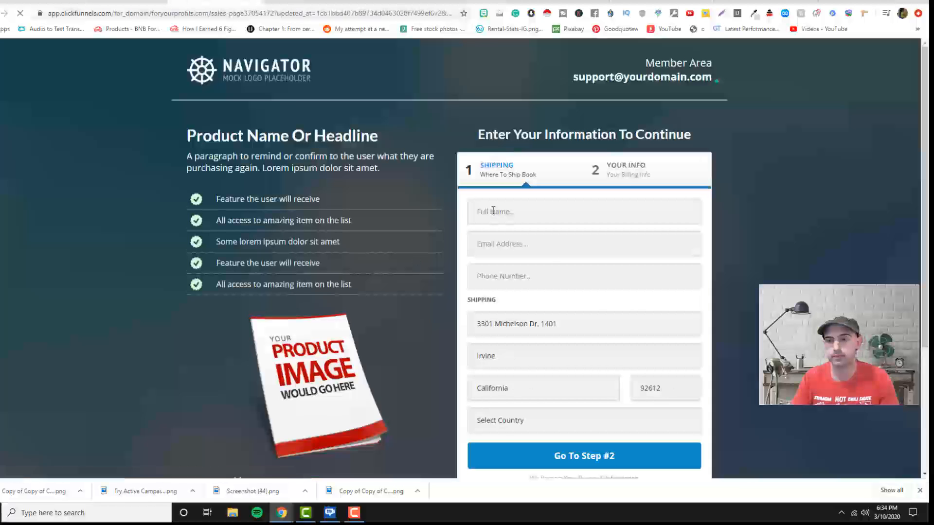
Advance the preview checkout and tick the $7 Organic Traffic Secrets order bump
click(584, 455)
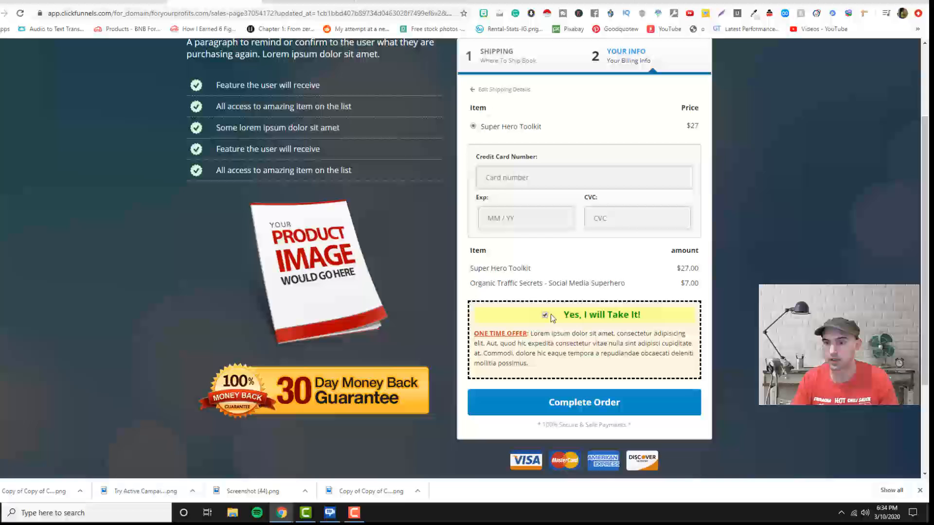
click(545, 315)
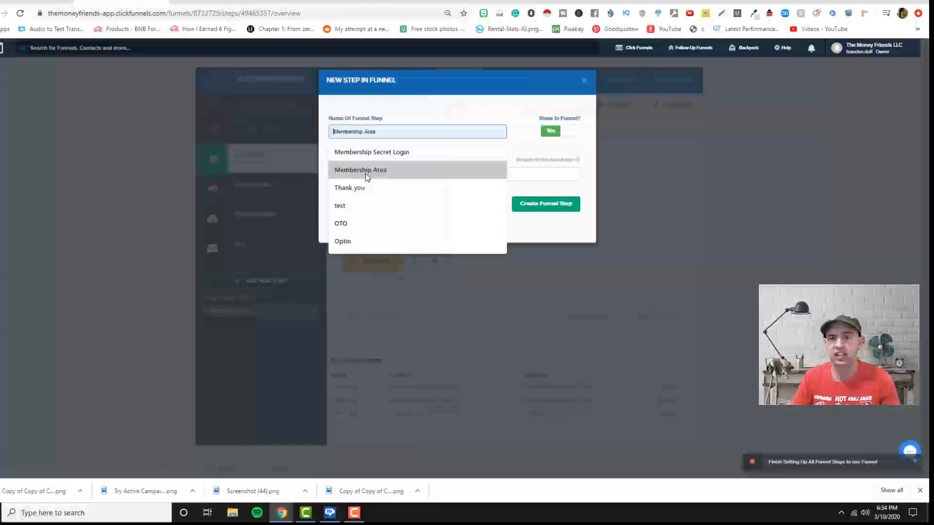
Create a new OTO funnel step from a Sales > One Click Upsell (OTO) template
text(OTO)
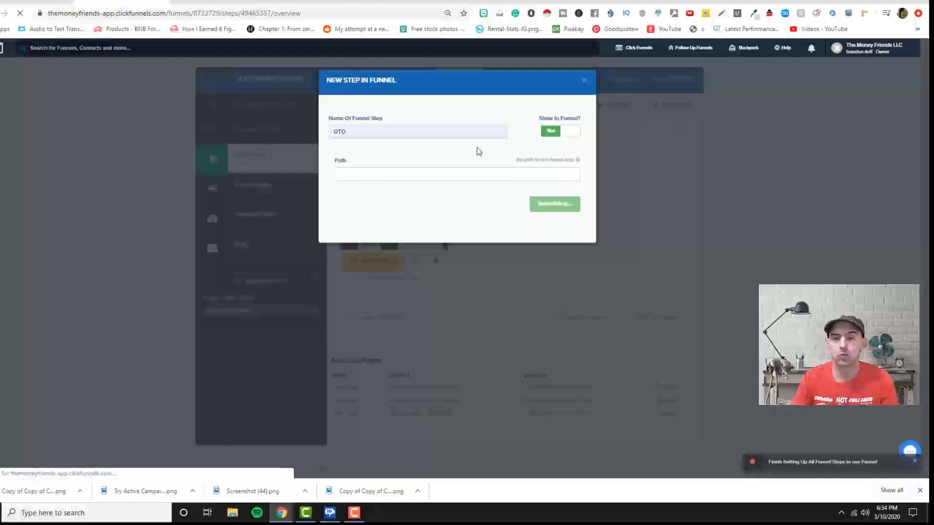
mouse_move(269, 191)
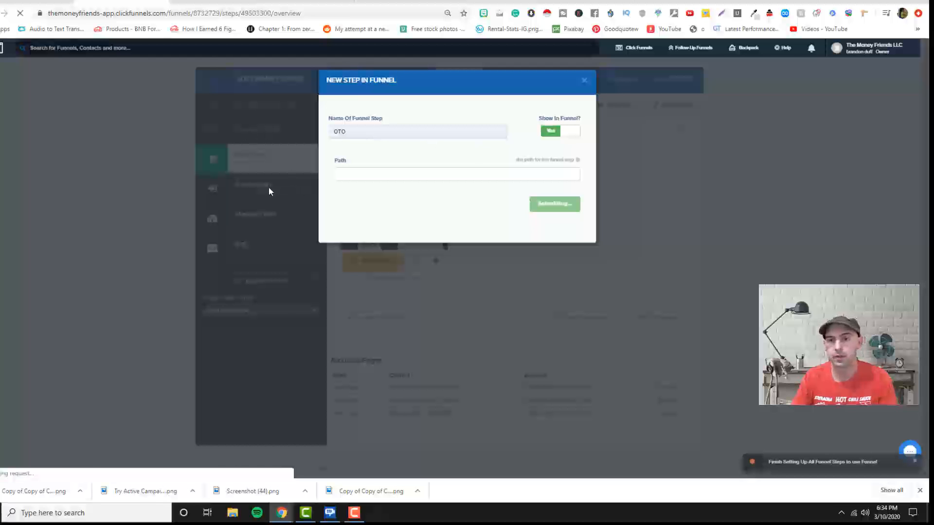
click(554, 204)
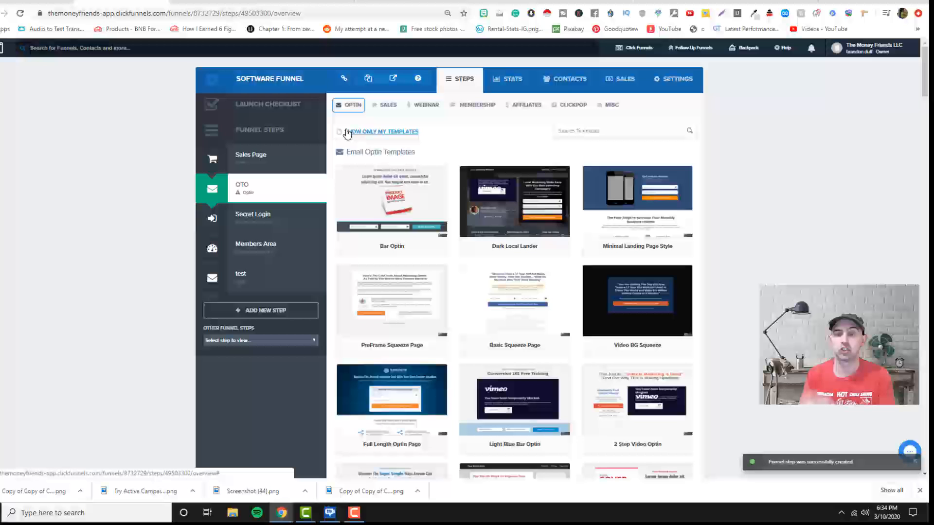
click(387, 105)
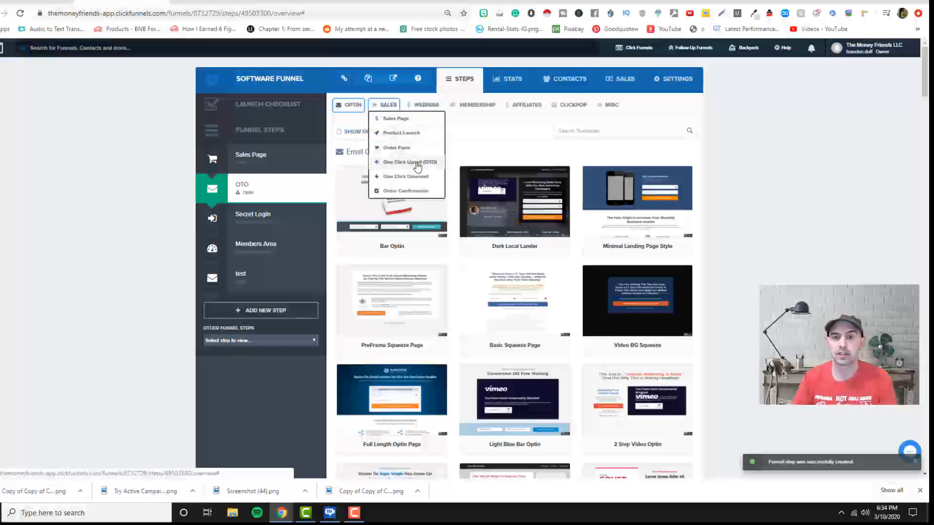
click(408, 161)
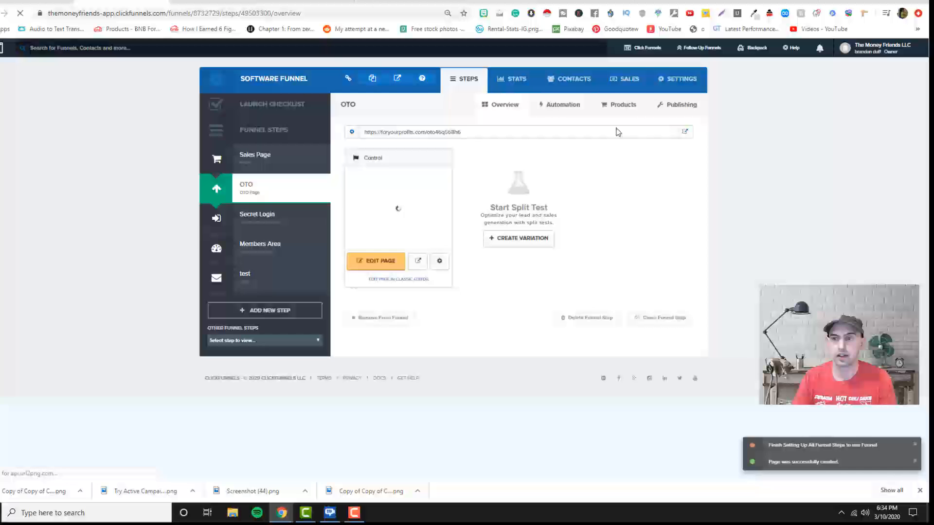
click(623, 105)
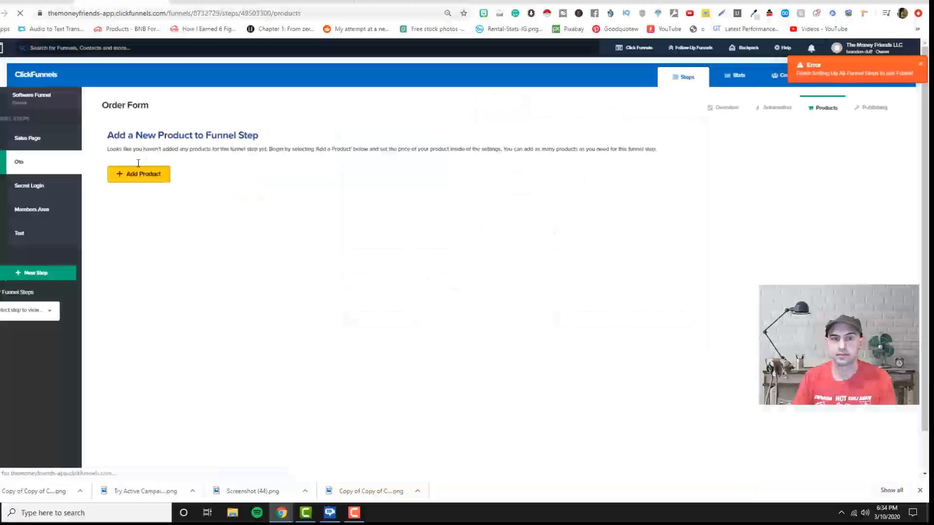
Add a one-time product named ONE TIME PURCHASE to the OTO step and save it
click(138, 174)
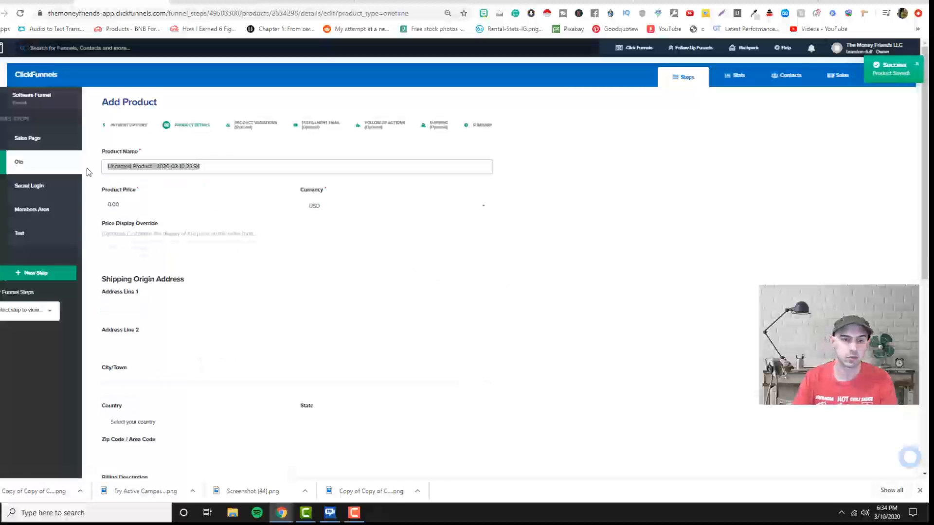
text(ONE TIME S)
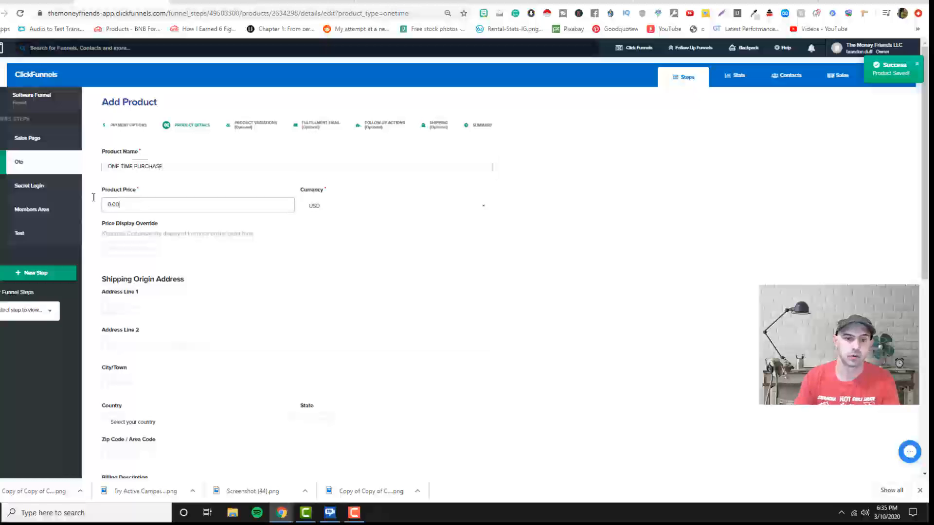
scroll(down, 3)
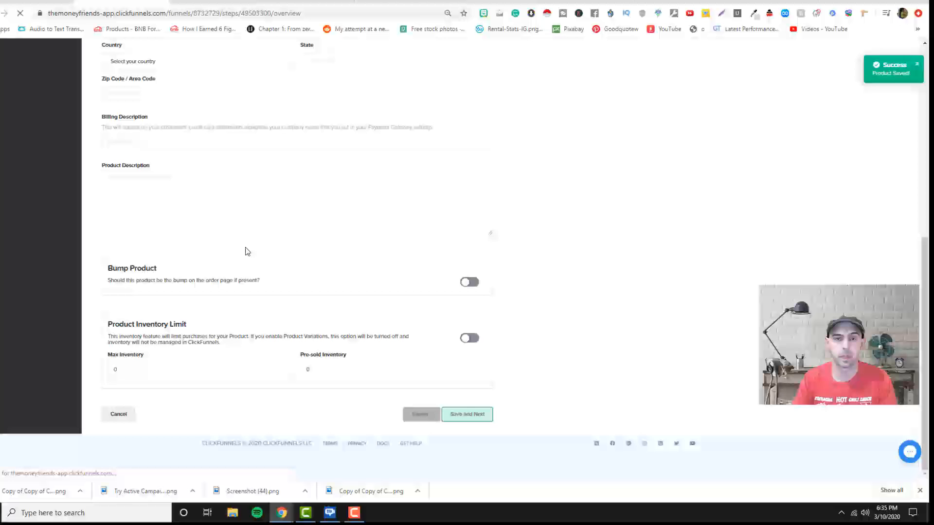
click(467, 414)
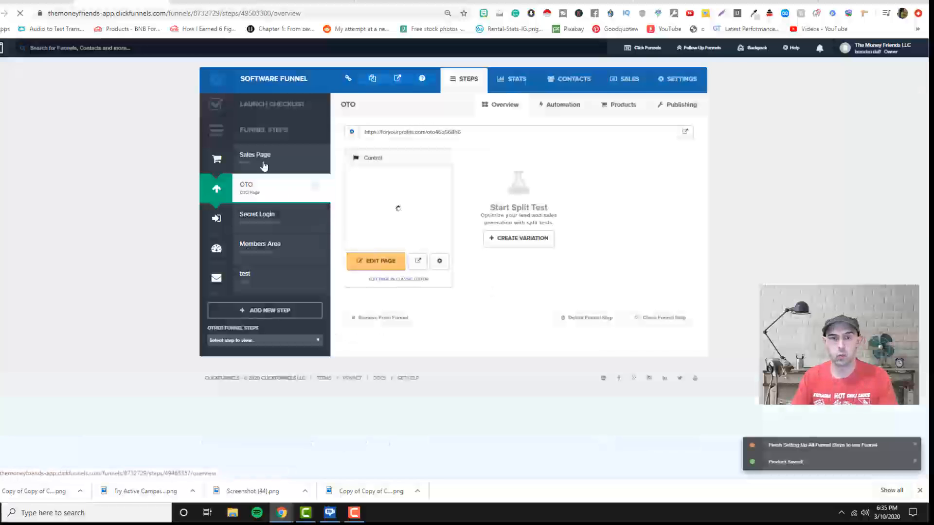
Preview the OTO upsell page's offer sections, then return to the Sales Page step
click(375, 261)
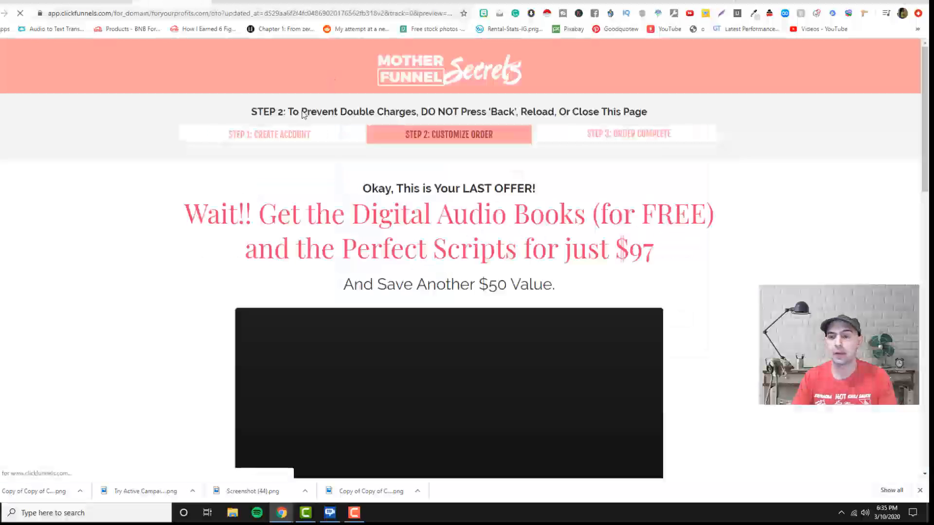
scroll(down, 3)
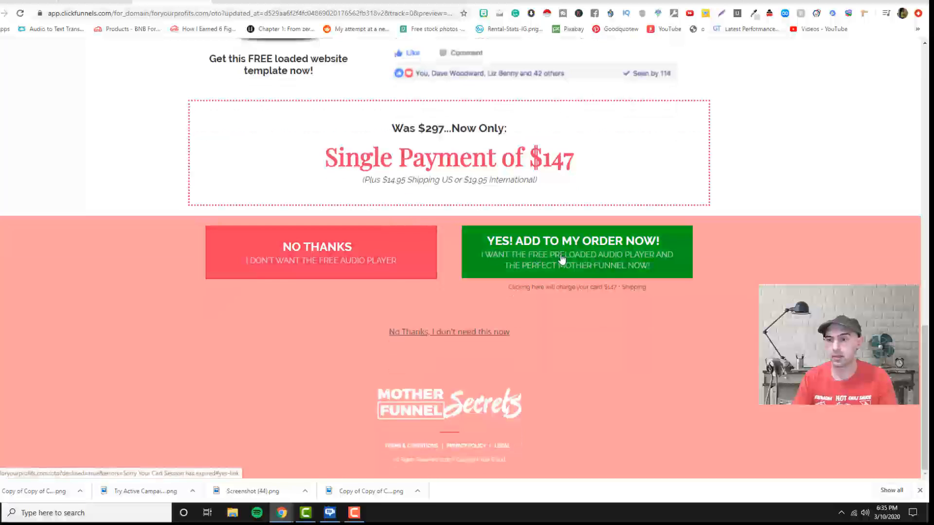
mouse_move(595, 261)
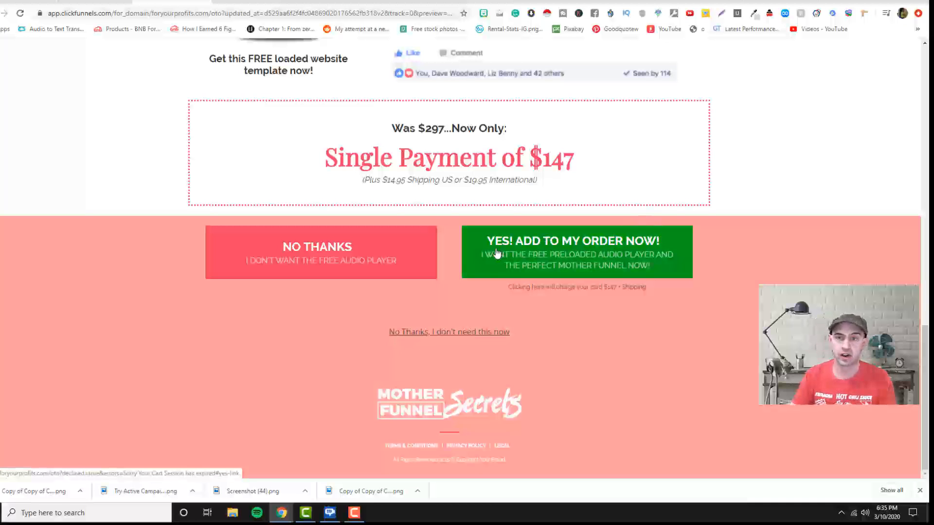
scroll(up, 3)
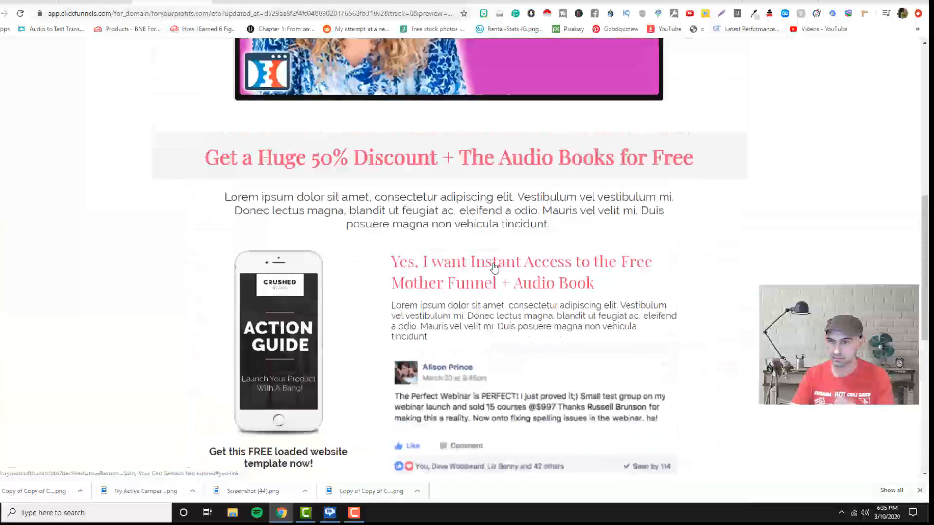
click(495, 266)
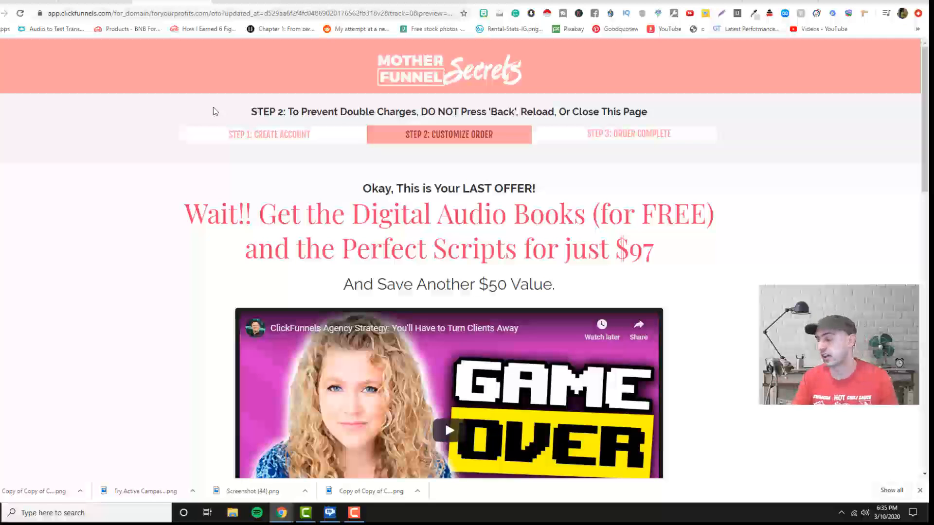
mouse_move(204, 90)
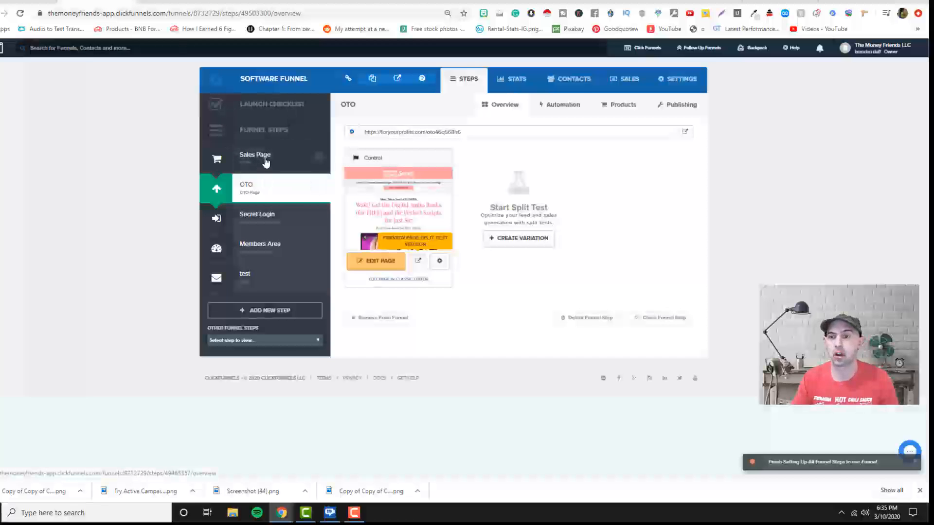
click(255, 158)
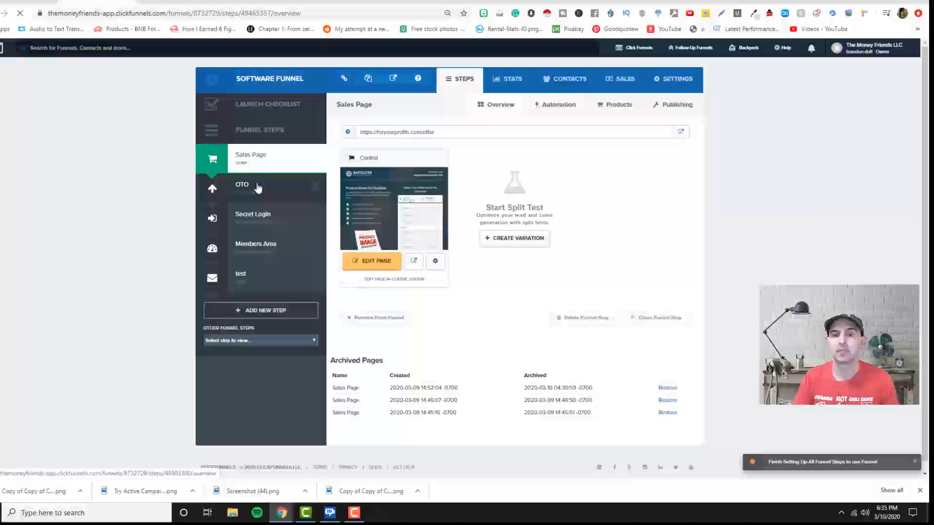
Delete the test step's current page variation and bring up the Sales template categories
click(241, 185)
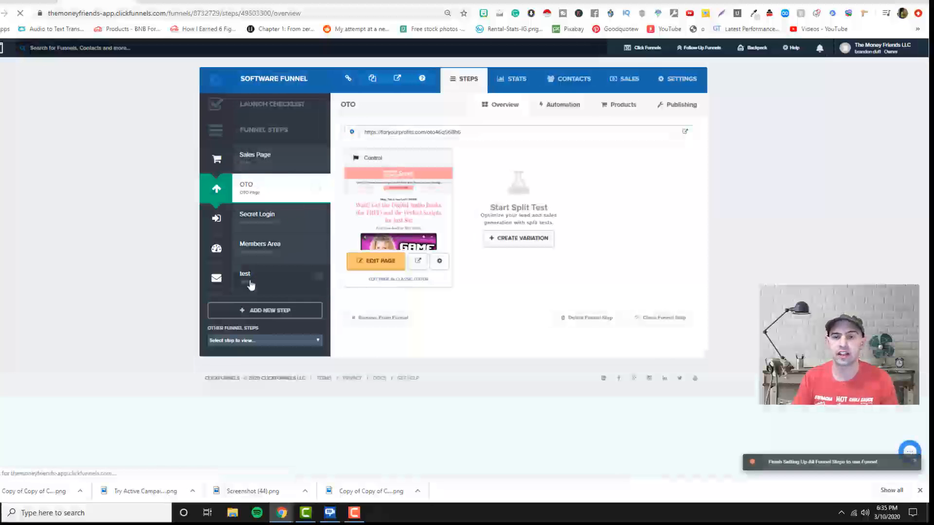
click(250, 276)
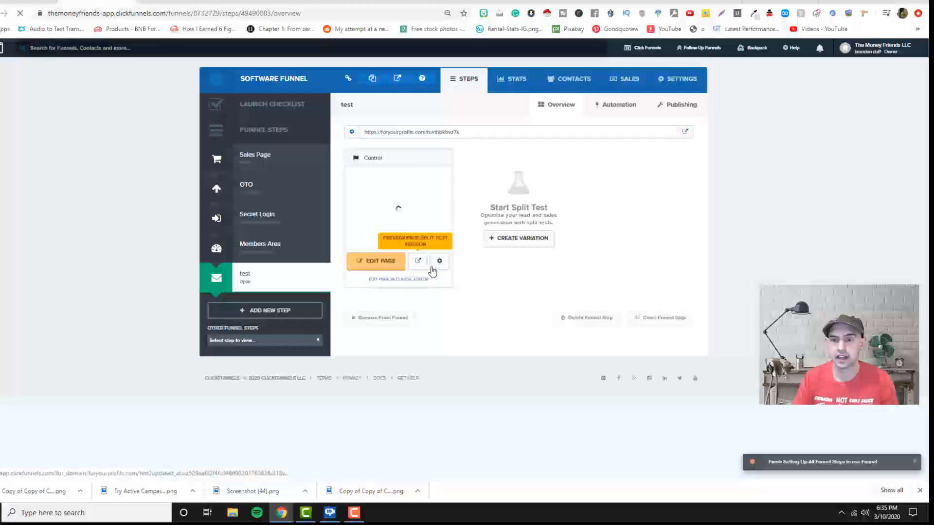
click(438, 260)
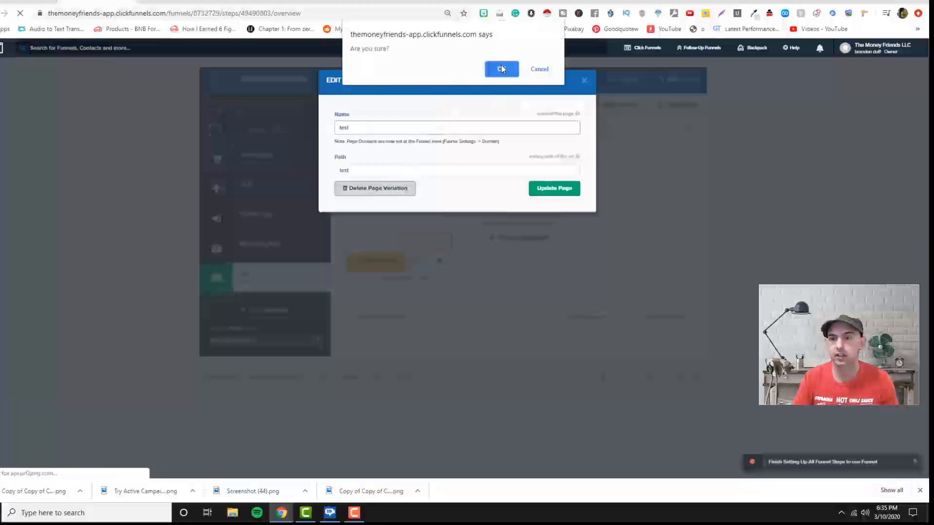
click(502, 69)
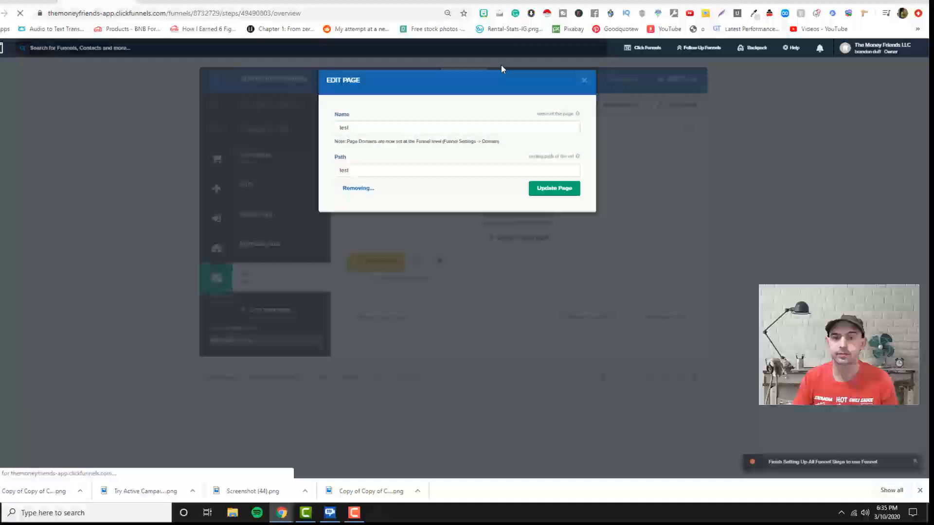
mouse_move(368, 185)
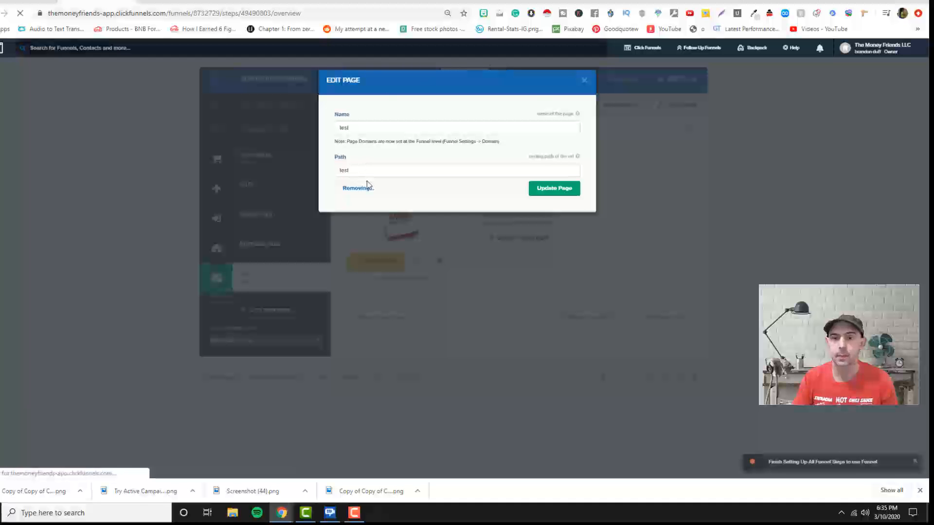
click(356, 188)
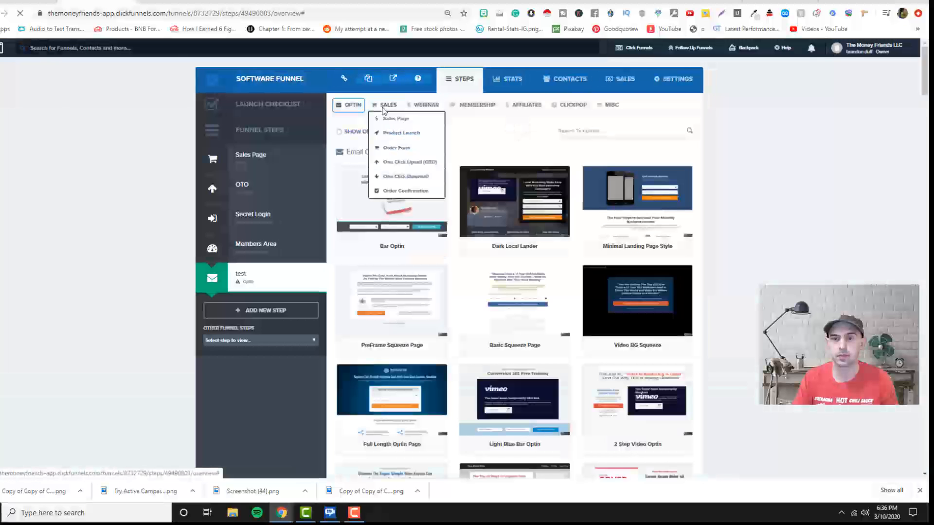
Apply the first One Click Downsell template to the test step and start adding another funnel step
click(404, 176)
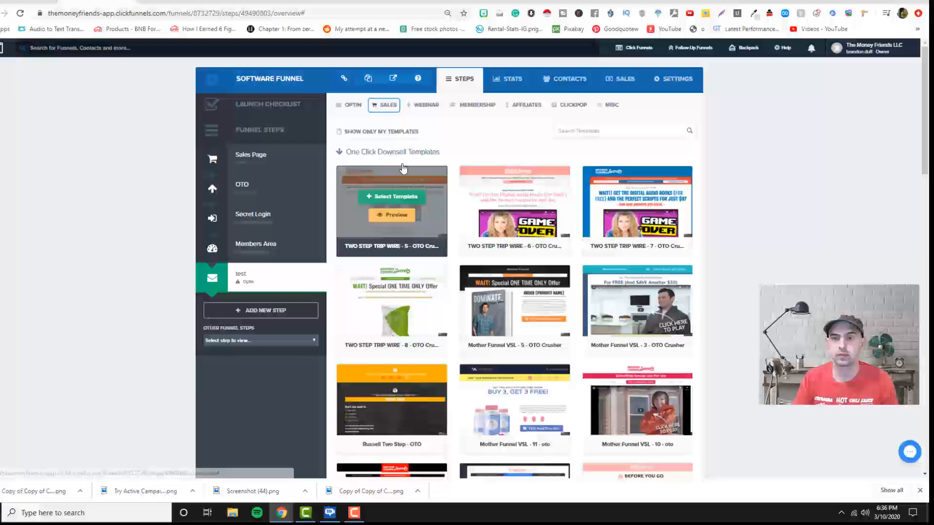
click(392, 197)
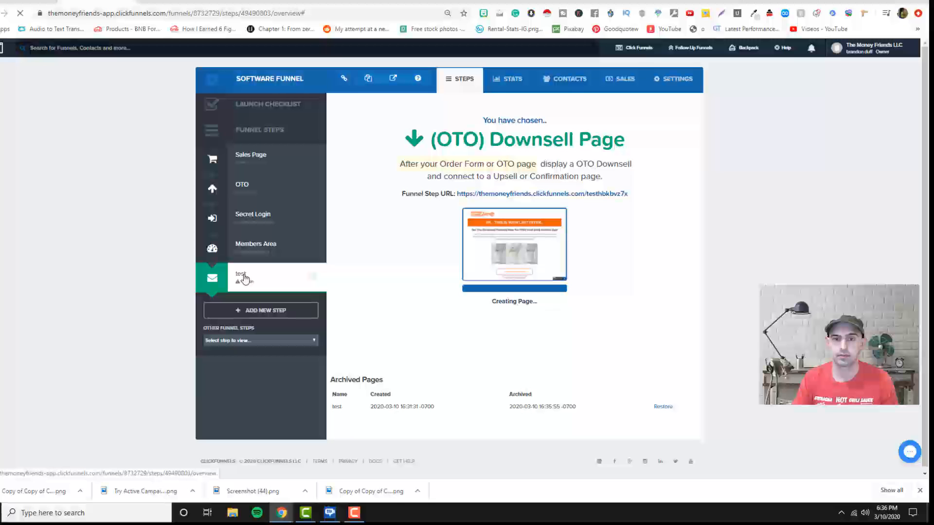
click(244, 277)
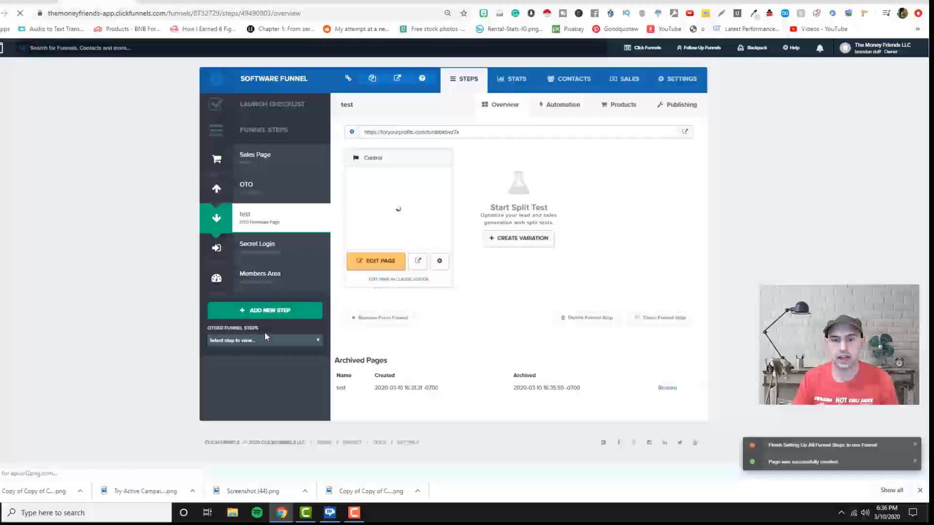
click(264, 310)
text(Confirma)
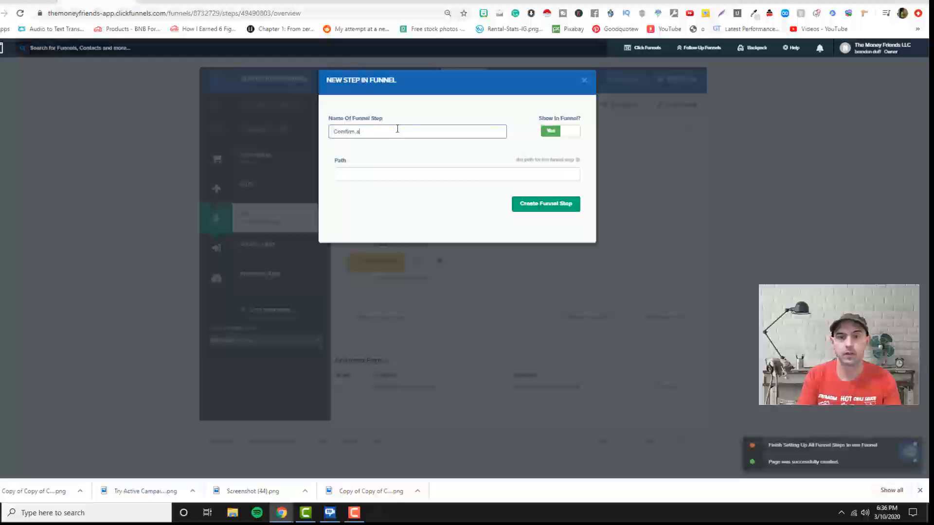
Create the Confirmation page step and choose an Order Confirmation template for it
click(545, 204)
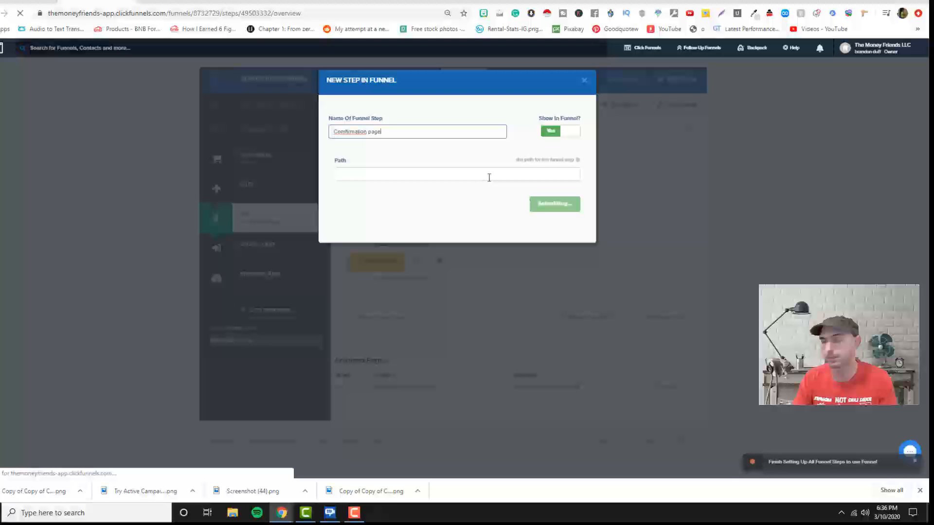
click(554, 204)
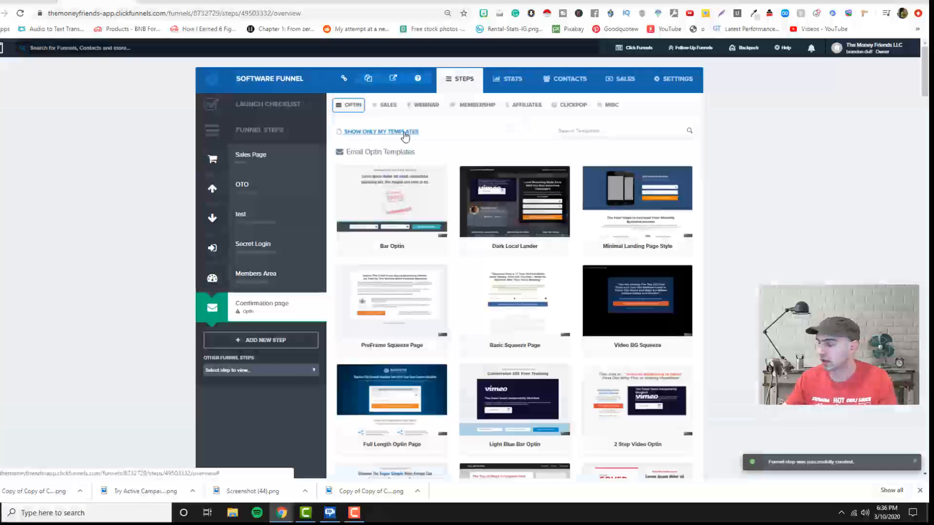
click(387, 105)
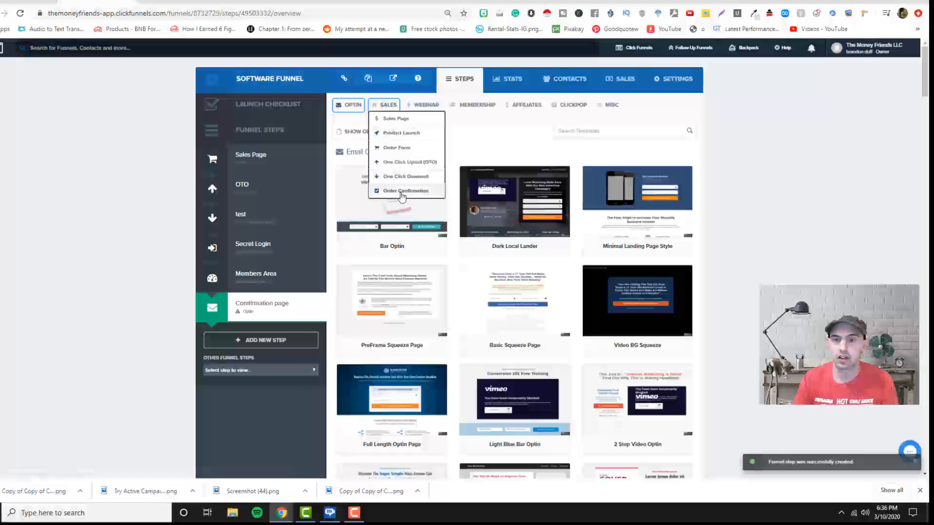
click(405, 190)
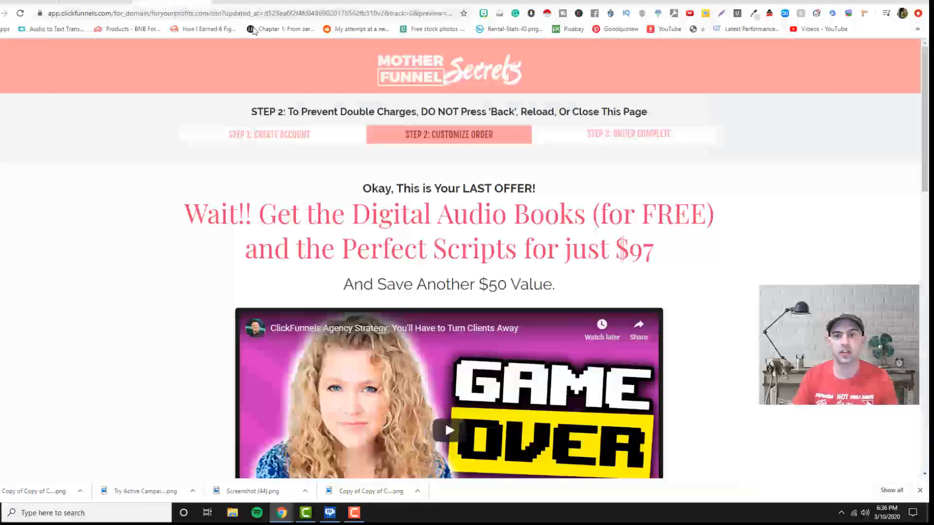
Scroll through the OTO page preview offering the audio books and scripts for $97
scroll(down, 3)
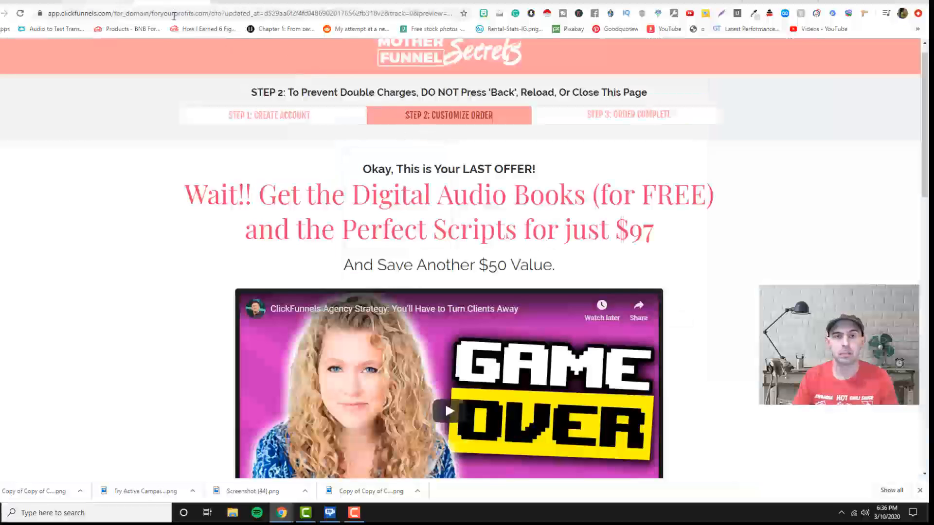
scroll(down, 3)
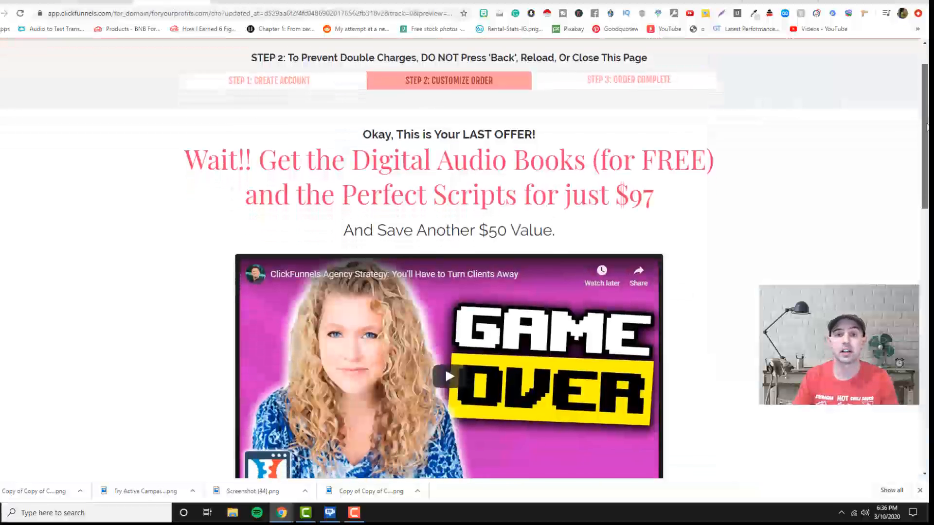
scroll(down, 3)
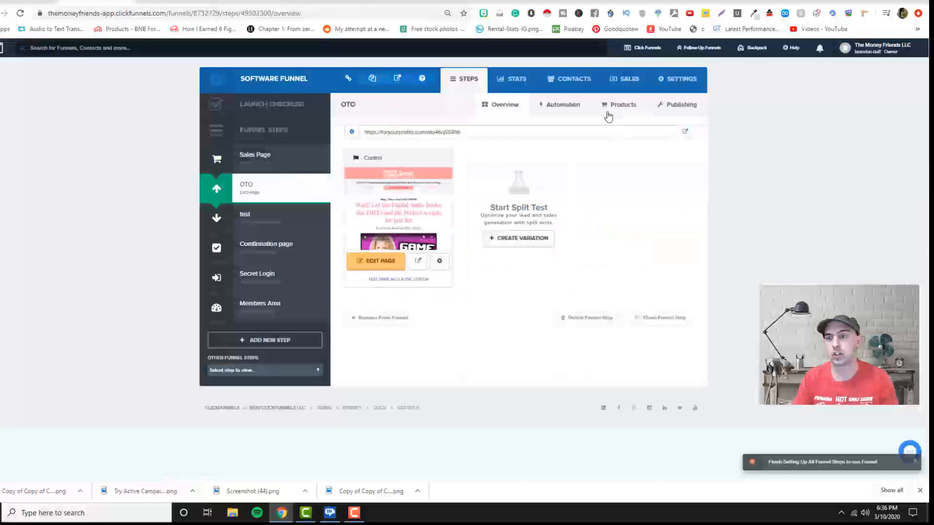
Check the OTO step's Products, then review the test downsell step and scroll its free-offer page preview
click(623, 105)
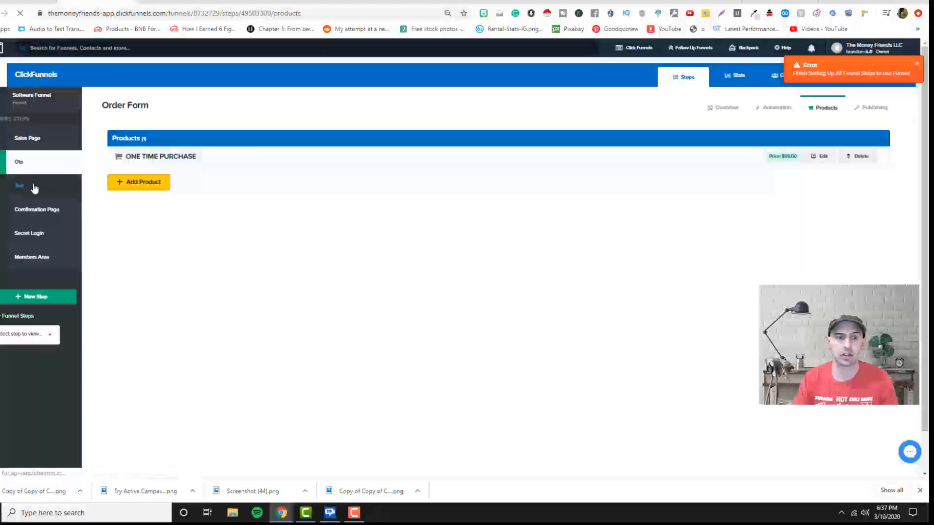
click(19, 185)
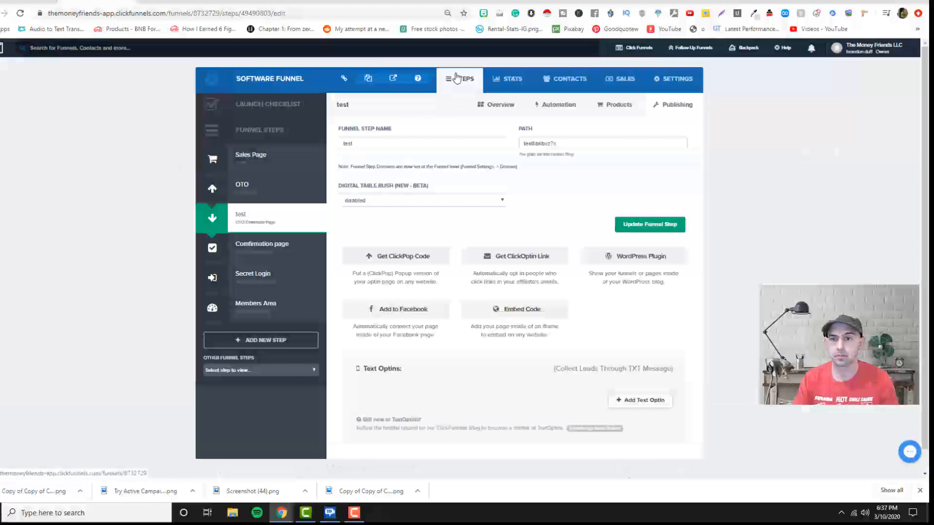
click(250, 155)
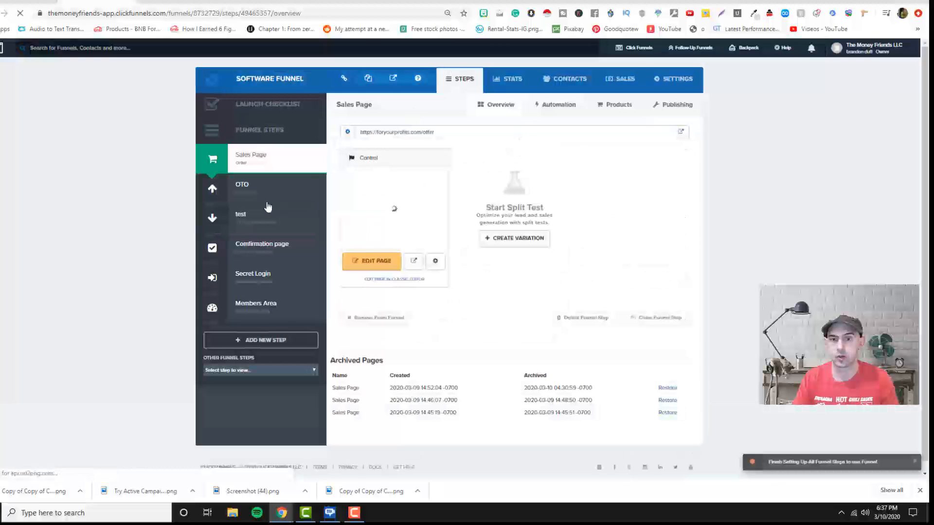
click(240, 214)
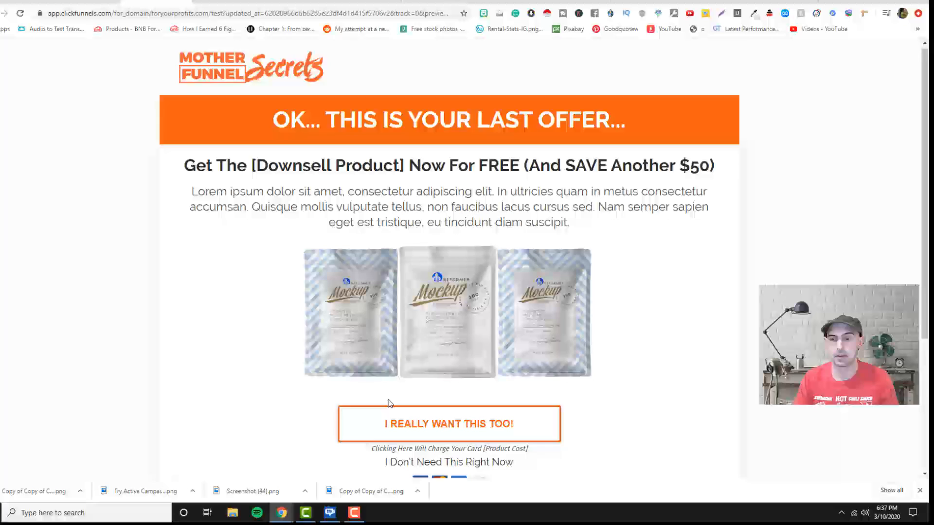
scroll(down, 3)
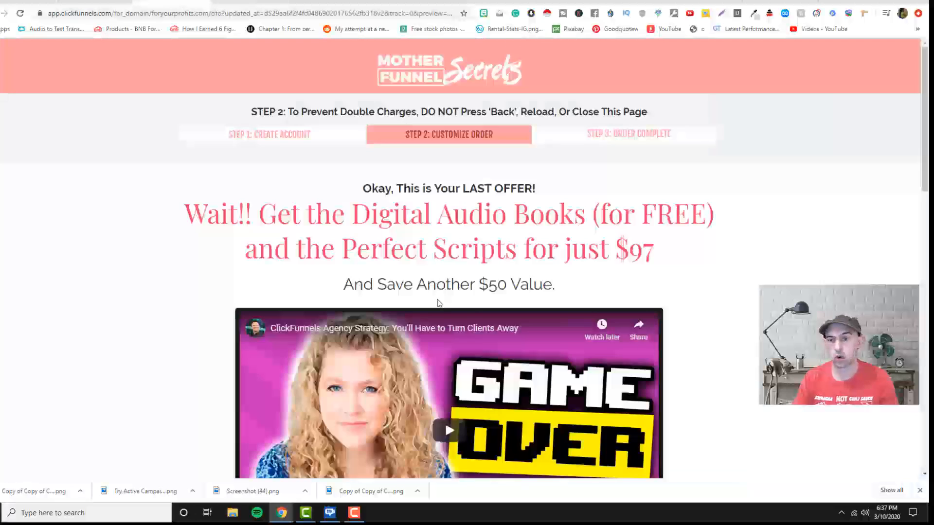
scroll(down, 3)
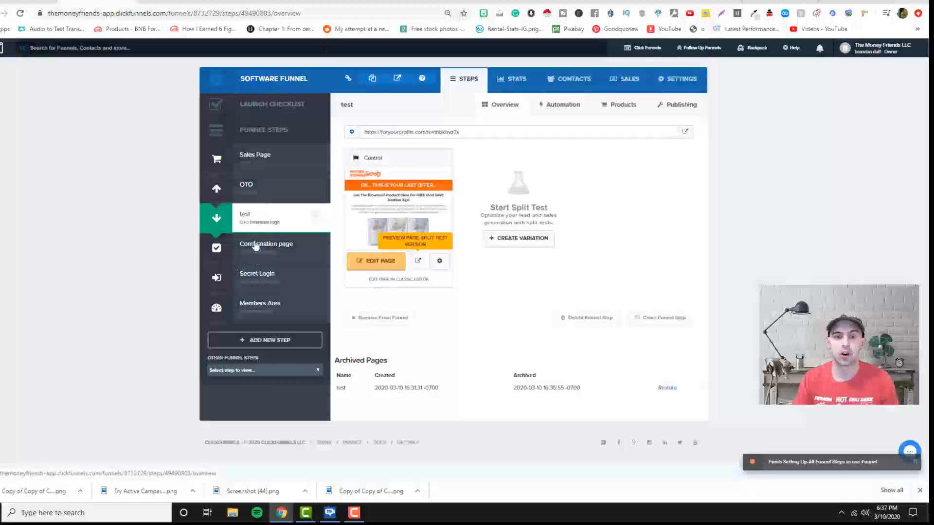
Preview the Confirmation page step's thank-you page, then return to the Sales Page step overview
click(265, 243)
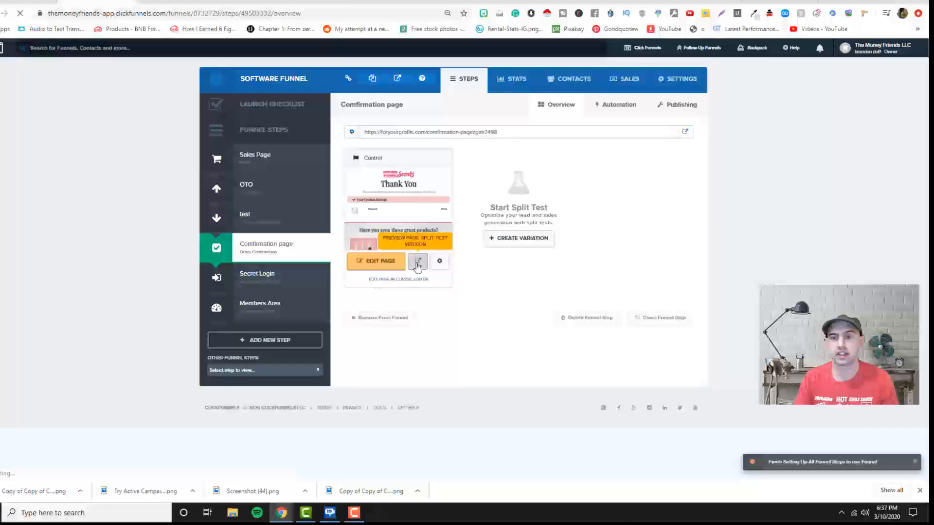
click(417, 260)
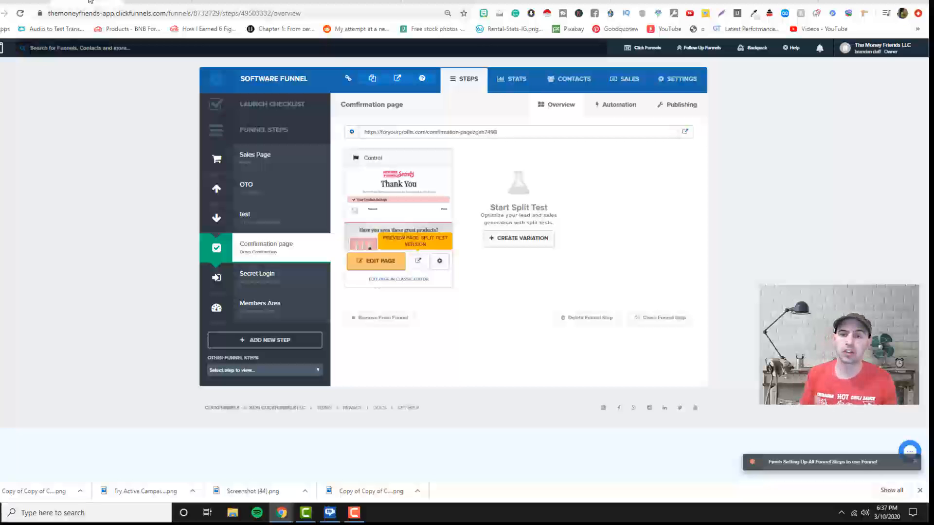
mouse_move(251, 165)
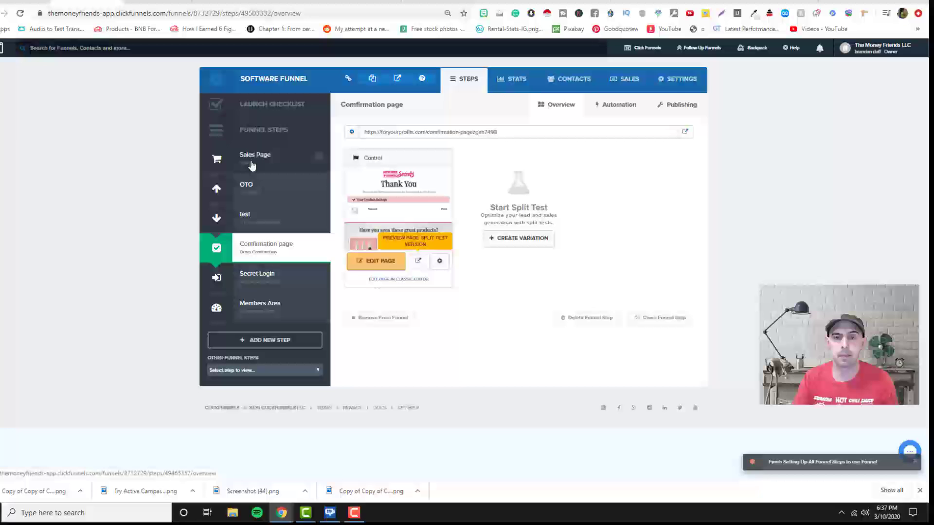
click(255, 158)
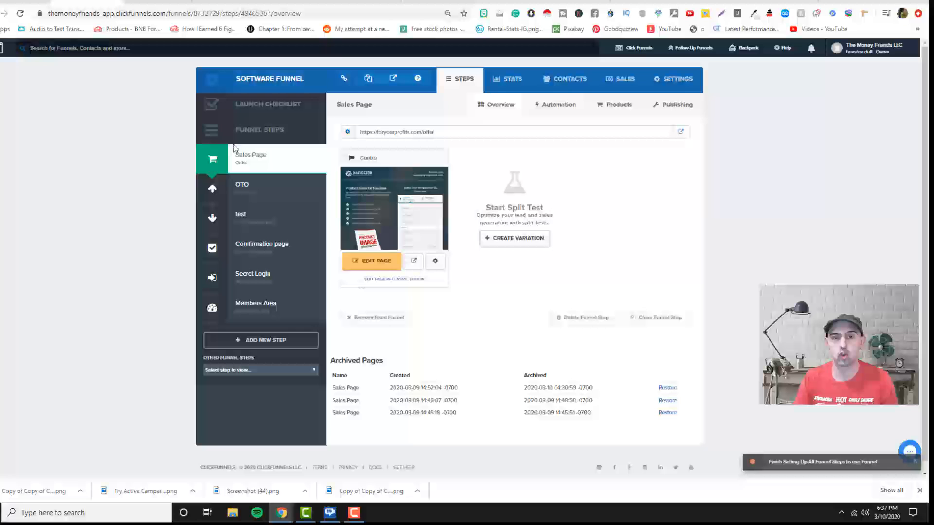
mouse_move(270, 142)
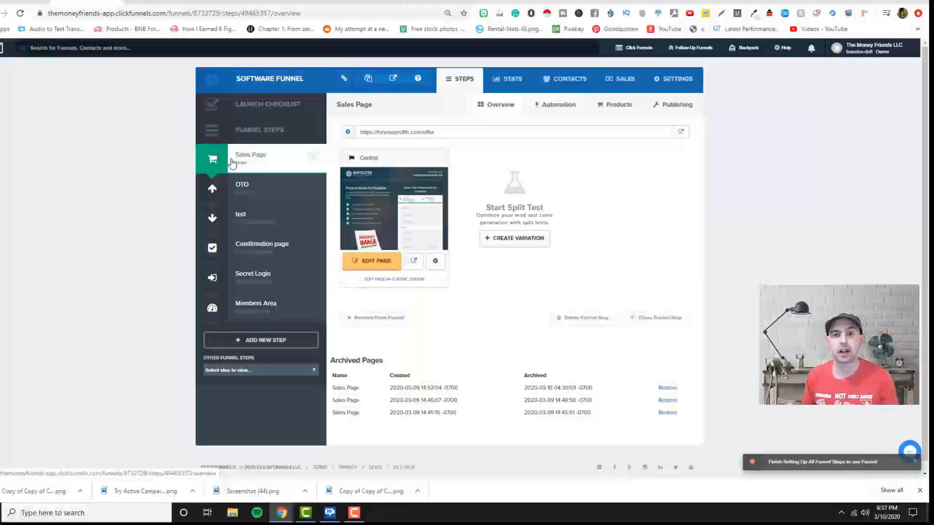
mouse_move(261, 147)
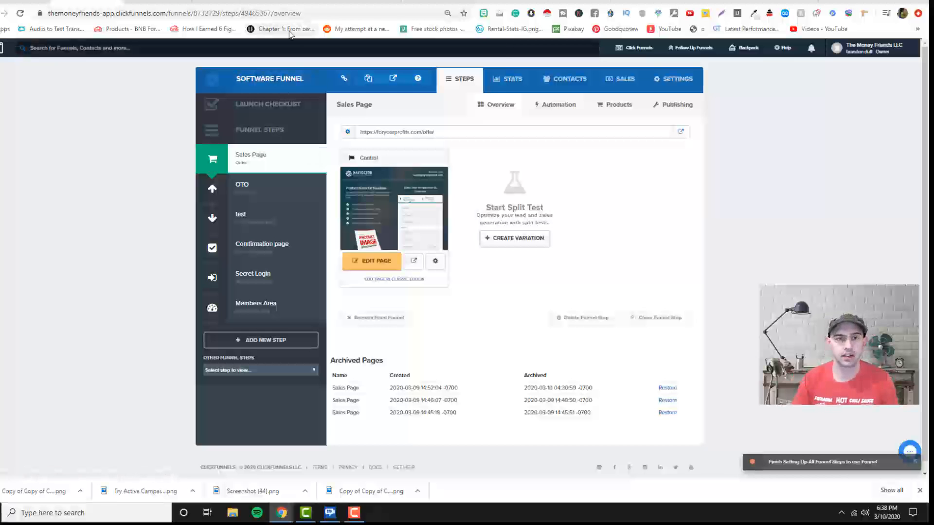
mouse_move(290, 32)
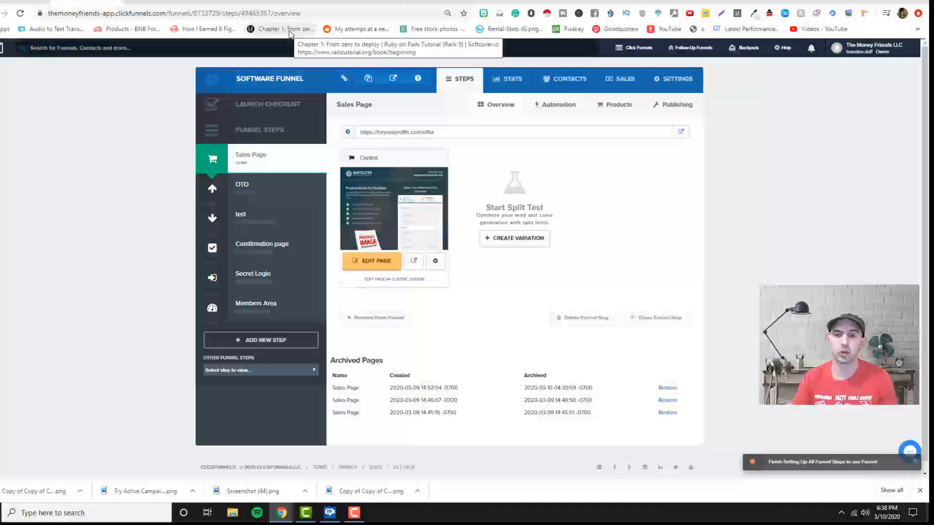